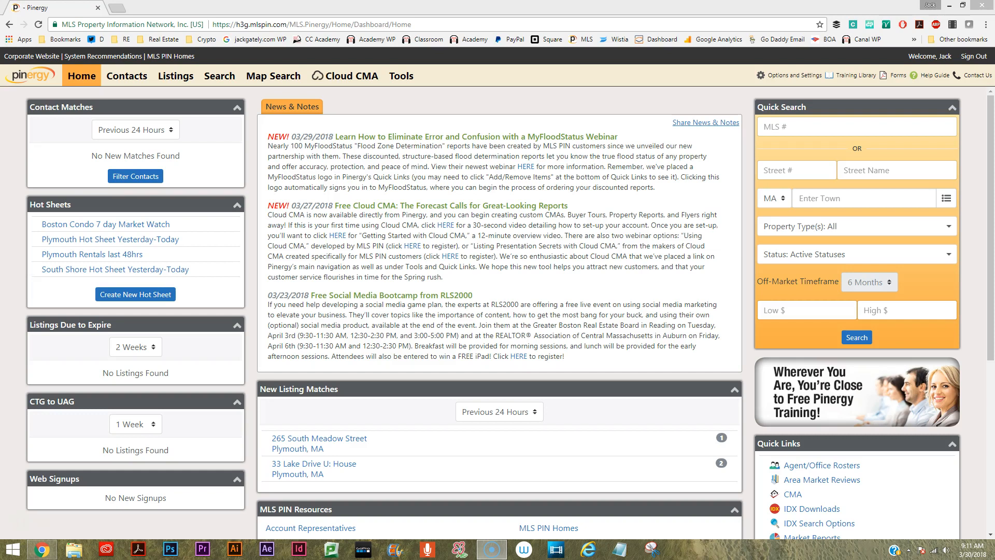
{"action": "mouse_move", "coordinate": [349, 76]}
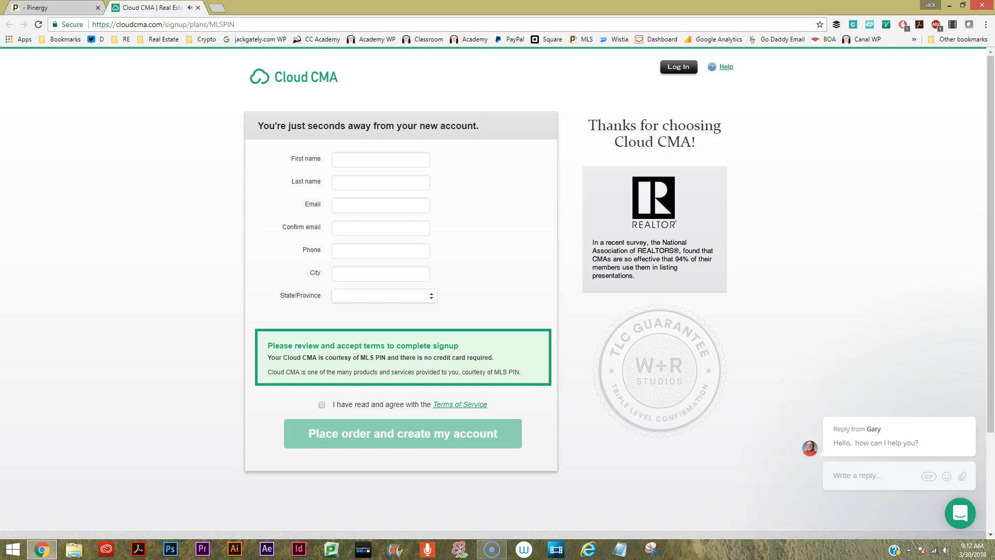
Place the signup order and save the company profile with office address, phone, email and website
{"action": "left_click", "coordinate": [402, 433]}
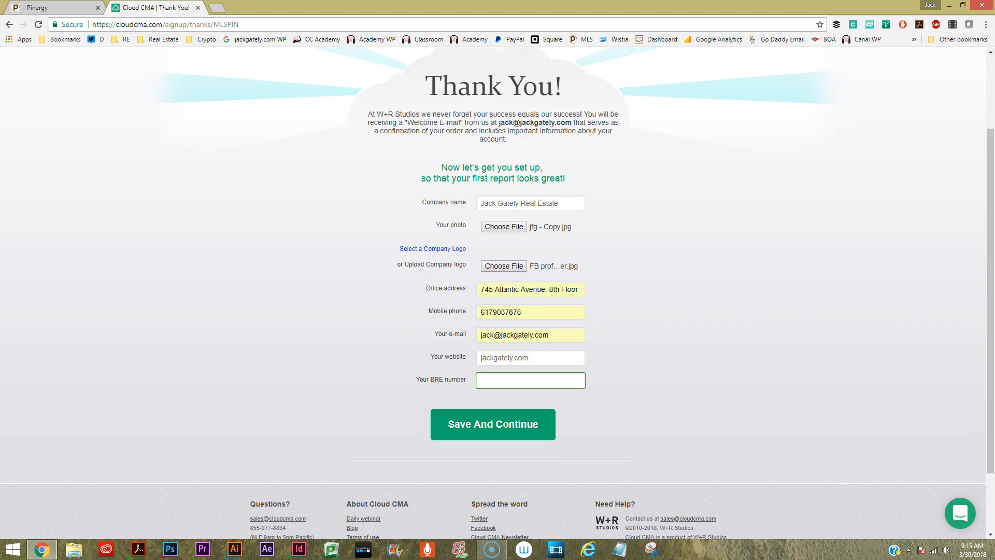
{"action": "left_click", "coordinate": [492, 424]}
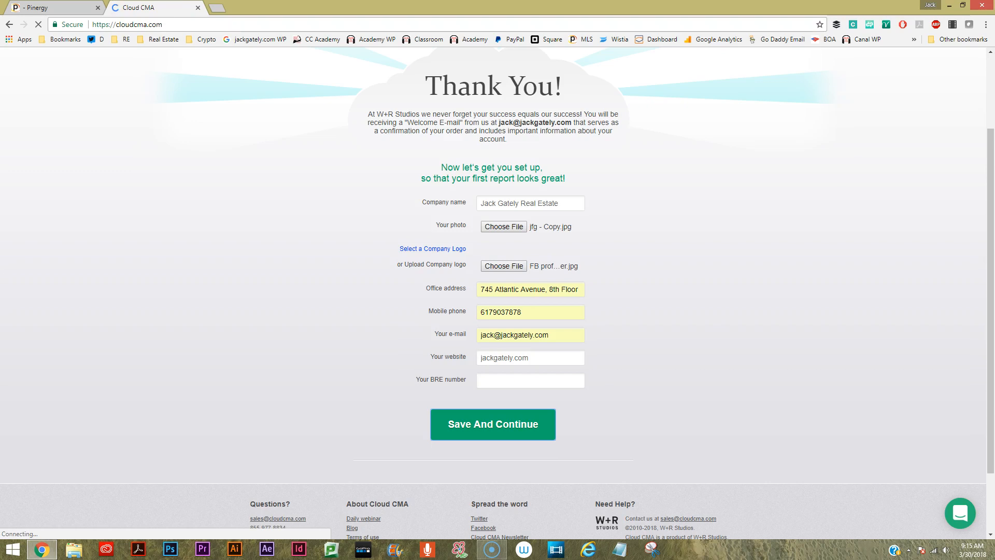
Confirm the account creation on Home and switch to the CMA reports section
{"action": "left_click", "coordinate": [492, 424]}
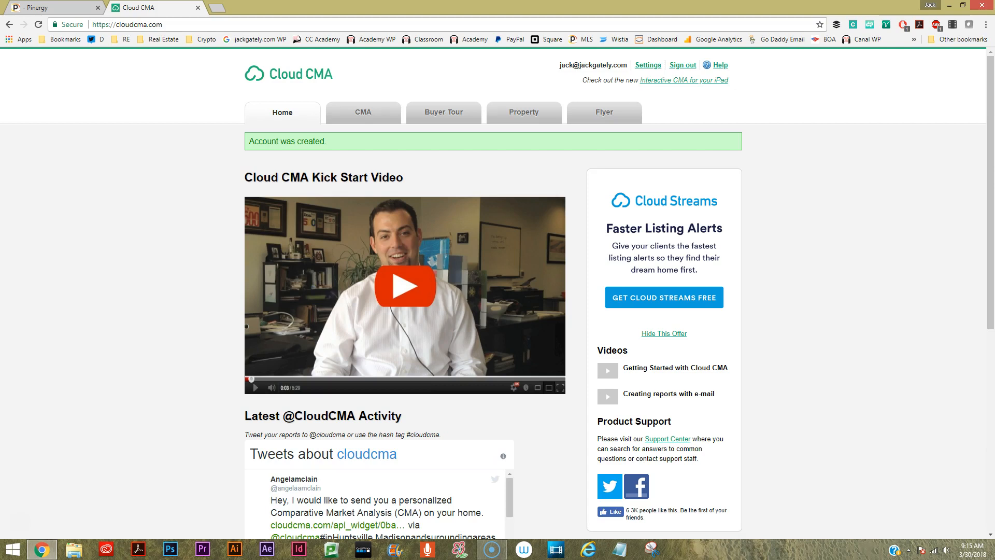
{"action": "mouse_move", "coordinate": [362, 112]}
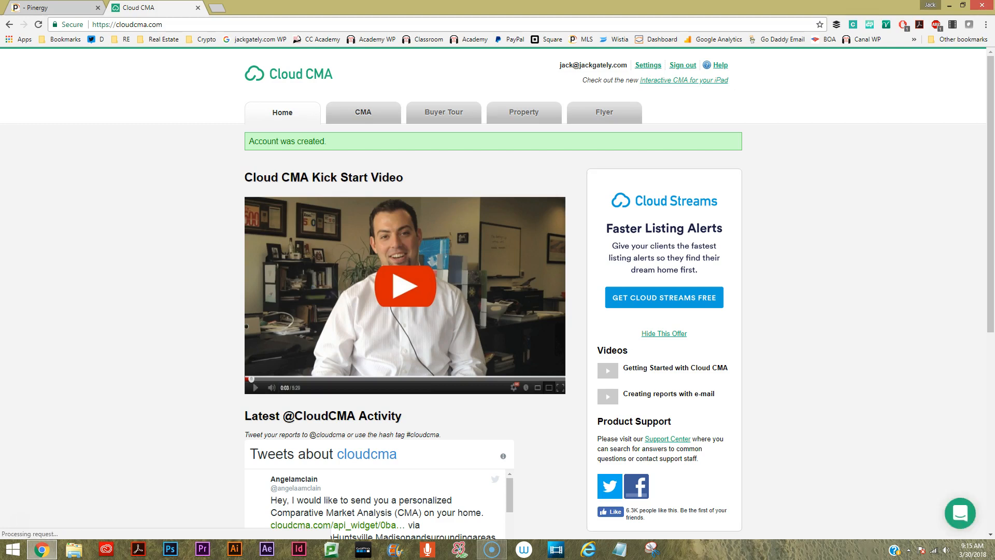
{"action": "left_click", "coordinate": [363, 112]}
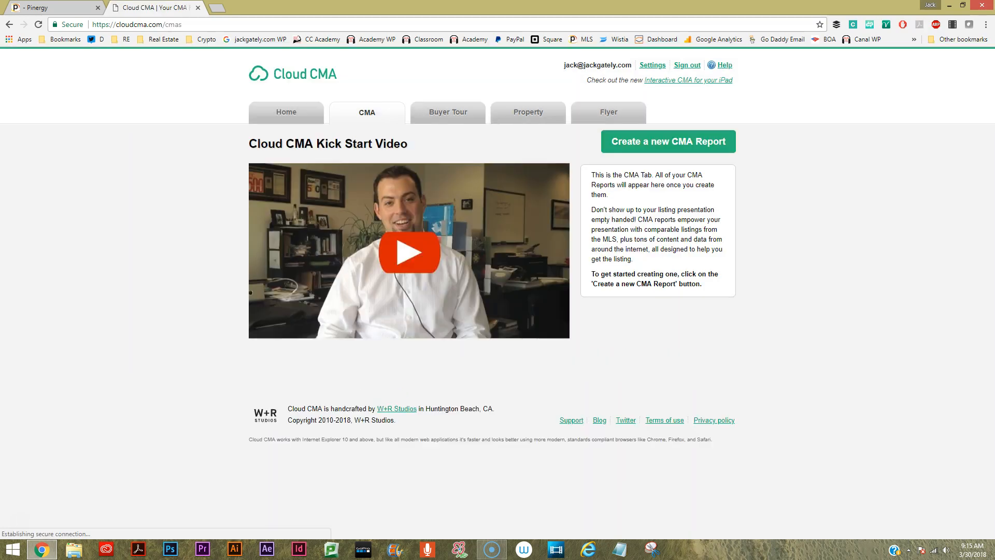
{"action": "left_click", "coordinate": [409, 252]}
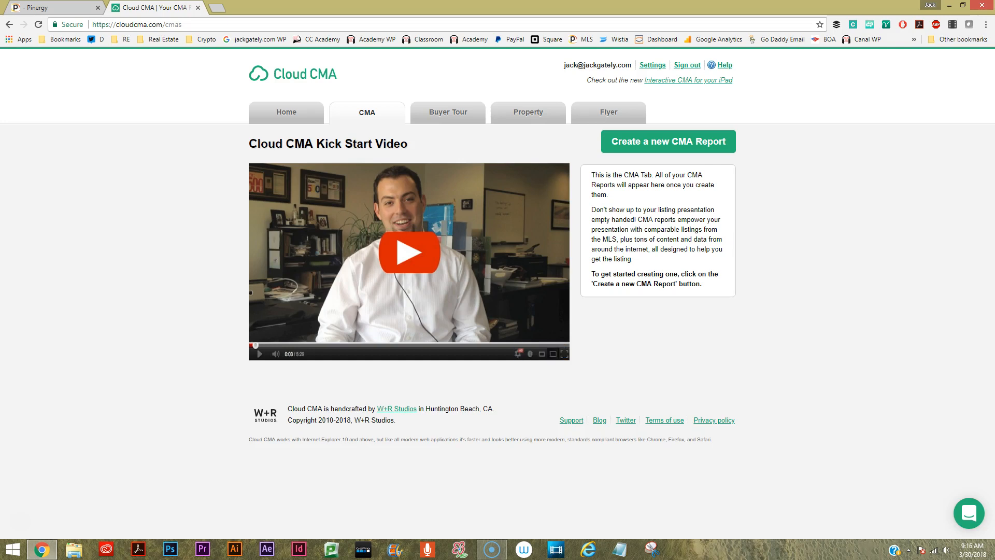
{"action": "mouse_move", "coordinate": [668, 141]}
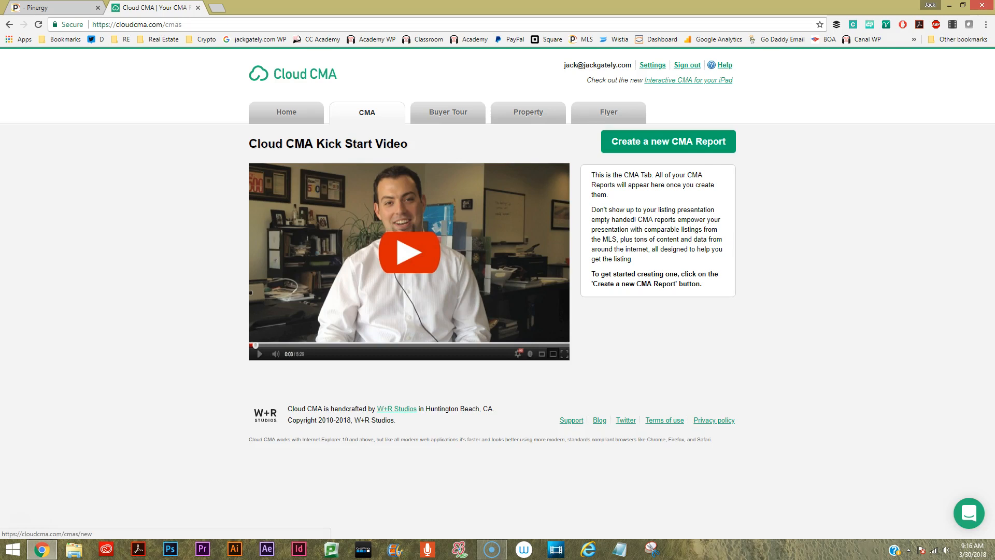
{"action": "left_click", "coordinate": [668, 141]}
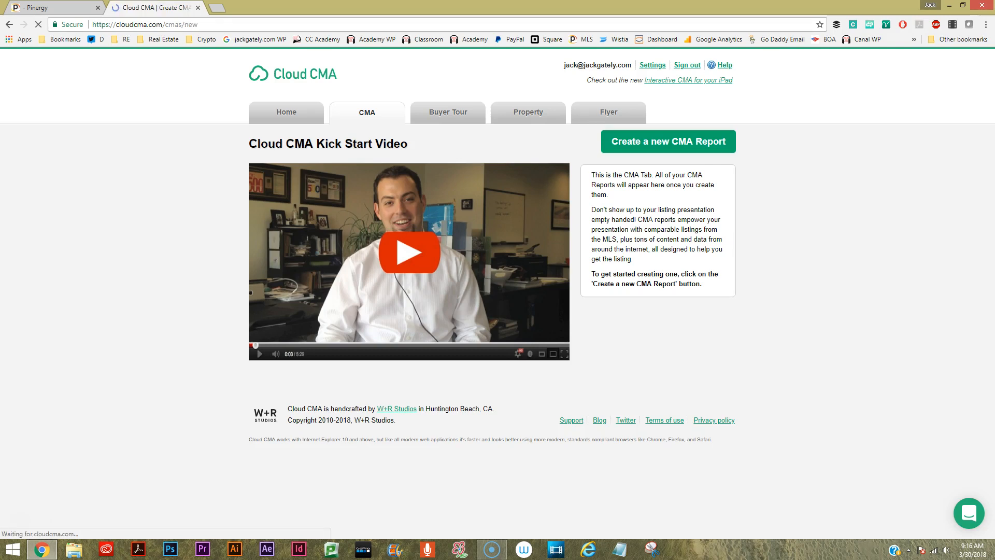
{"action": "left_click", "coordinate": [668, 141]}
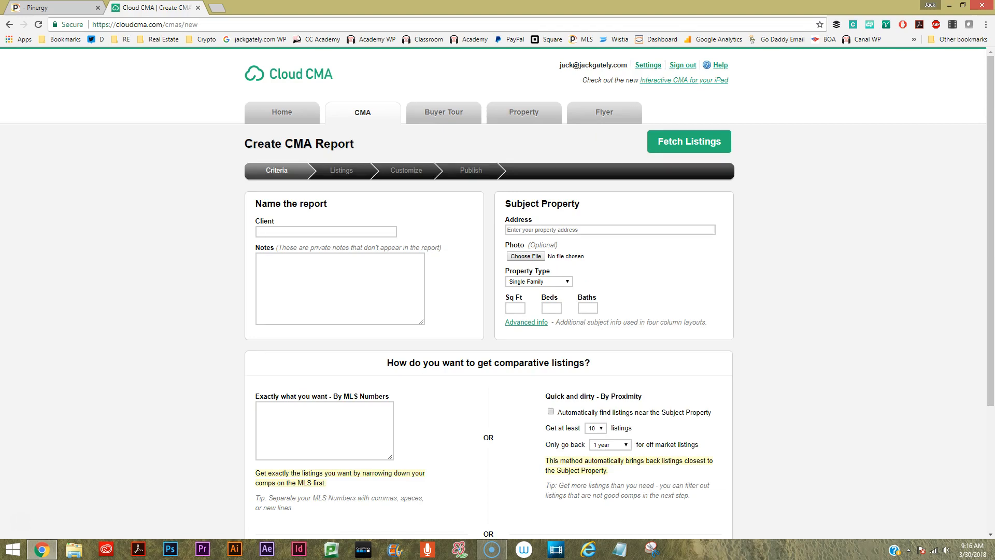
{"action": "type", "text": "Joe J"}
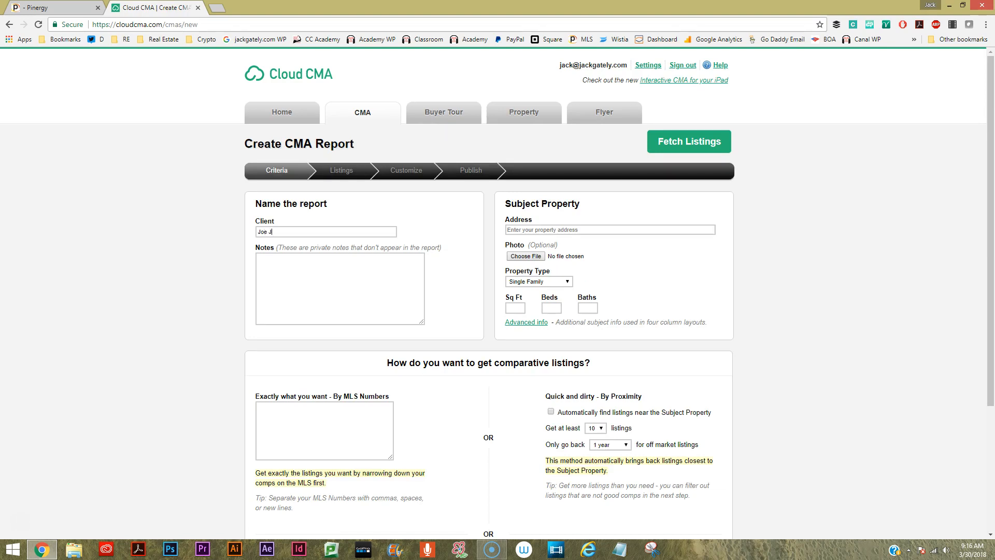
{"action": "type", "text": "ohns"}
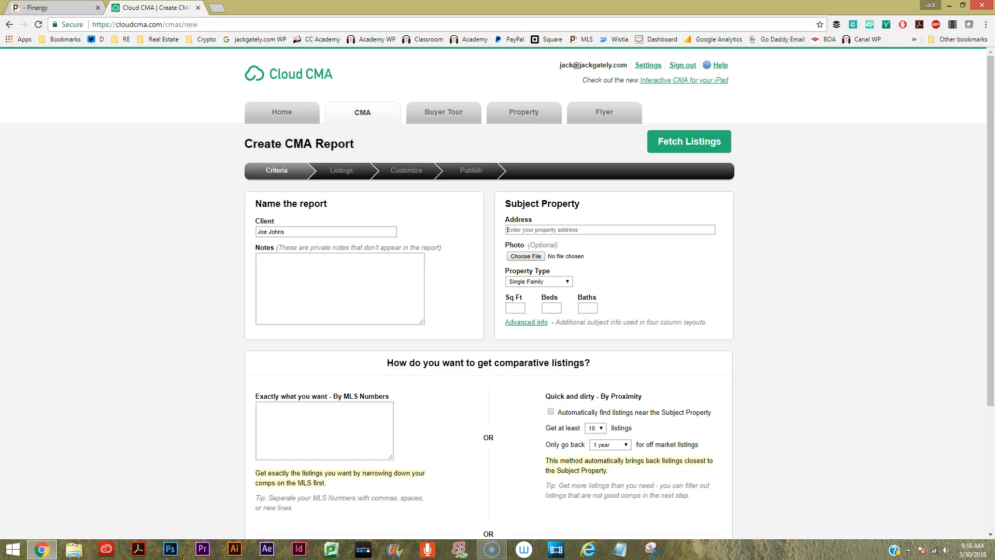
{"action": "type", "text": "11 Pine Mountain Drive"}
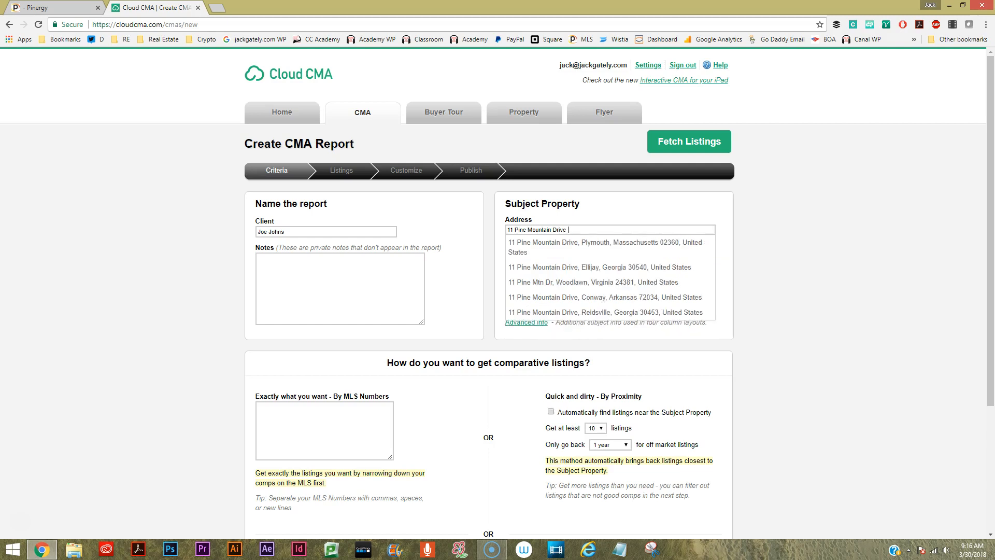
{"action": "left_click", "coordinate": [595, 247]}
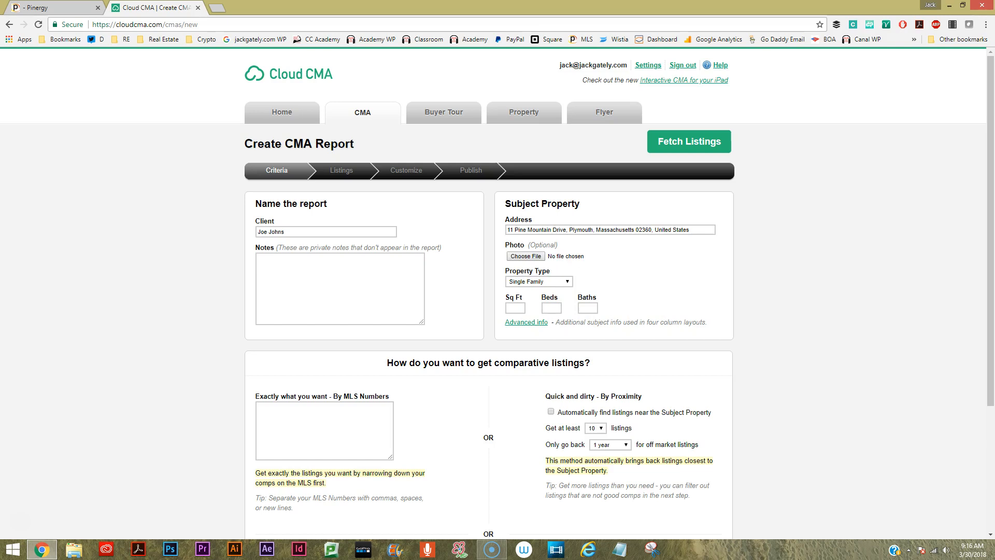
Enter 2,400 sq ft, 3 beds, 1.5 baths and enable automatic nearby listings
{"action": "type", "text": "2"}
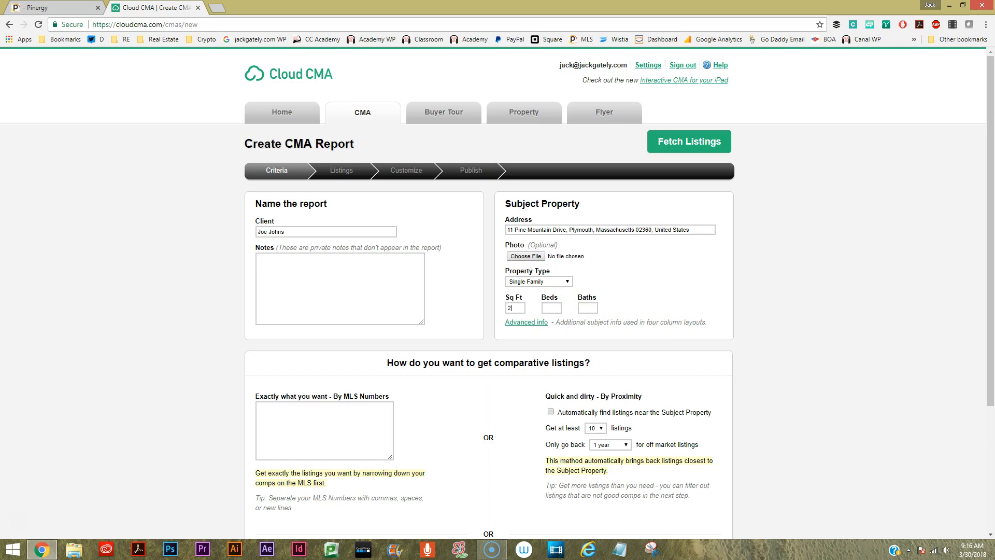
{"action": "type", "text": "400"}
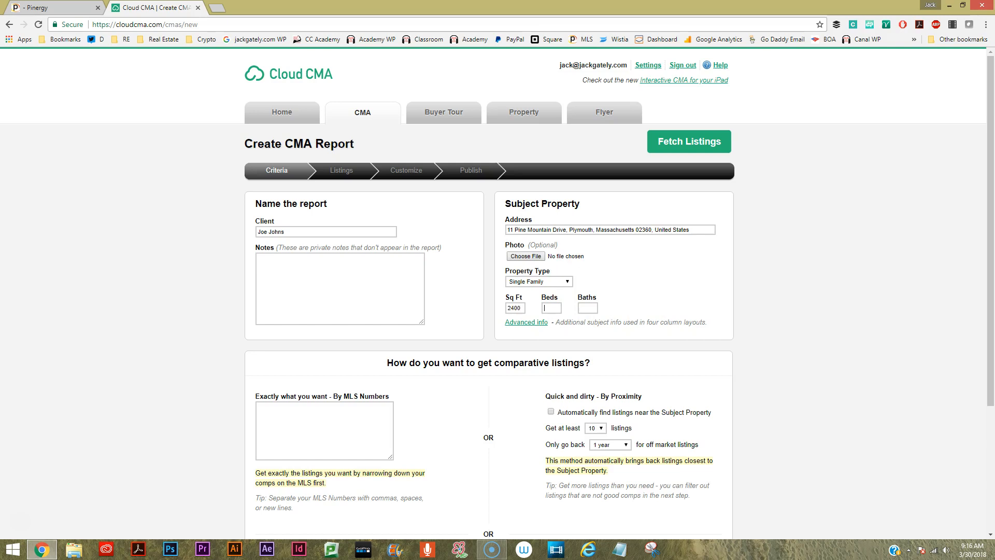
{"action": "type", "text": "1"}
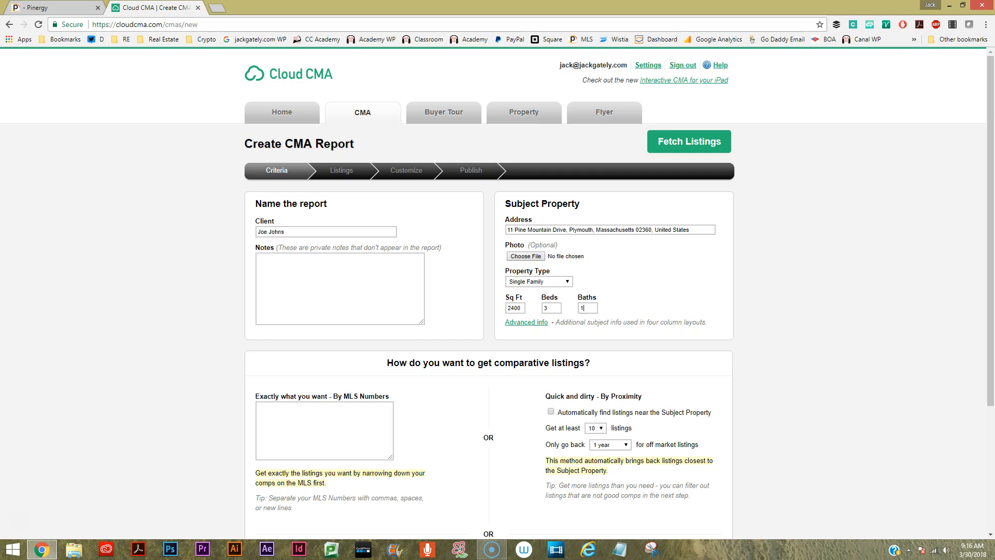
{"action": "type", "text": ".5"}
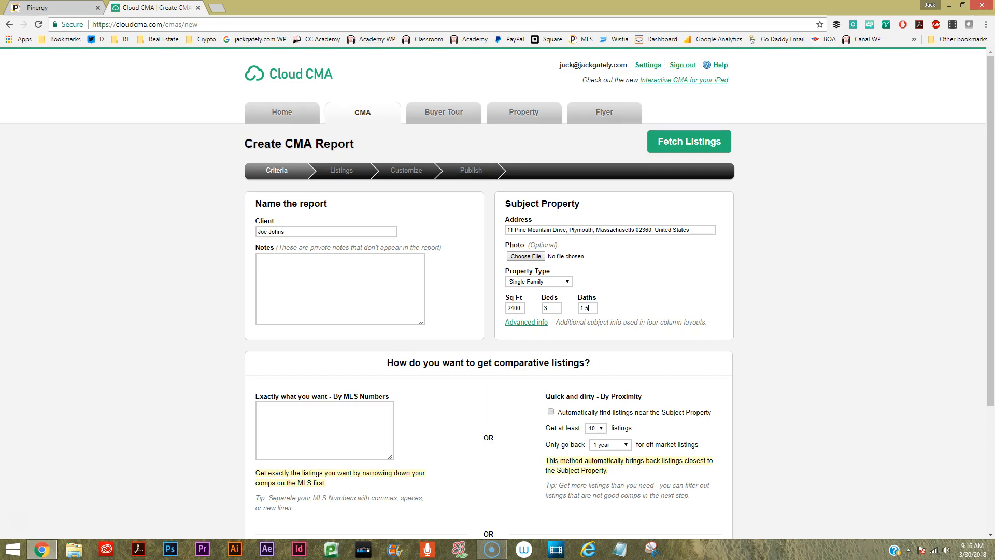
{"action": "scroll", "scroll_direction": "down", "scroll_amount": 3}
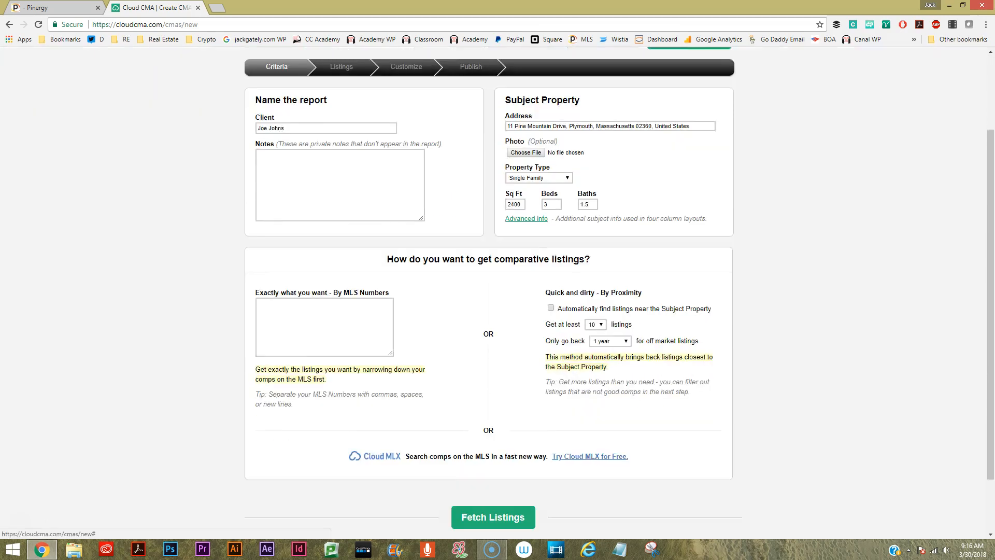
{"action": "scroll", "scroll_direction": "down", "scroll_amount": 3}
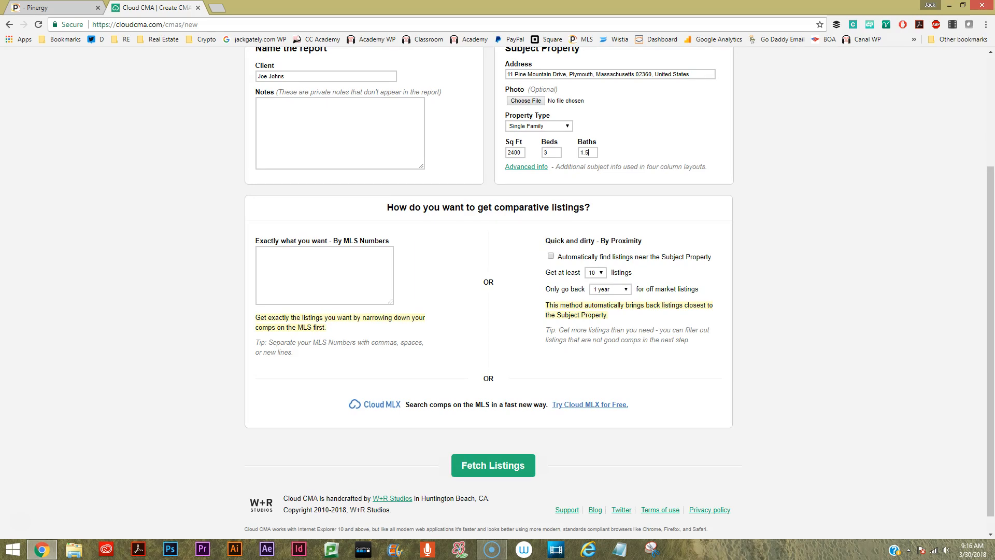
{"action": "left_click", "coordinate": [550, 256]}
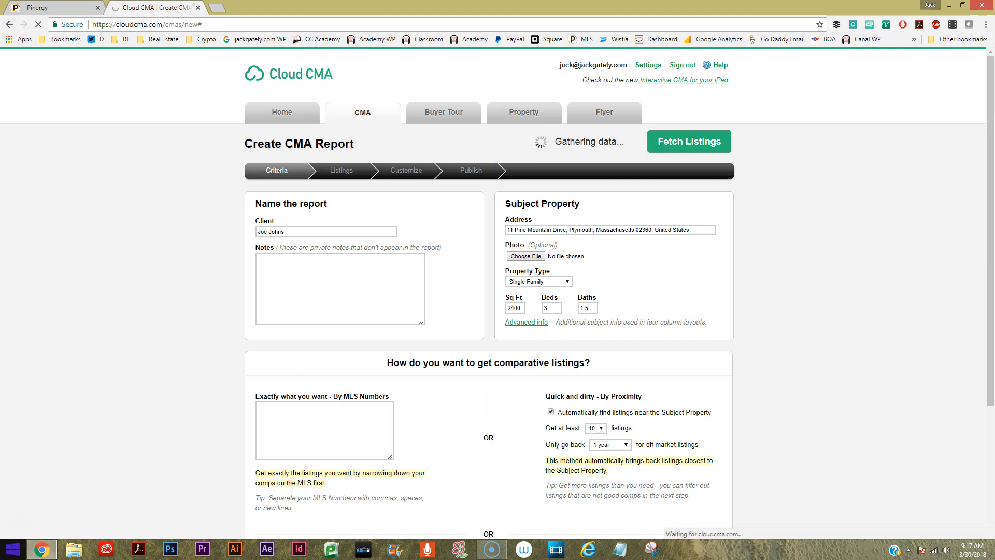
{"action": "left_click", "coordinate": [688, 141]}
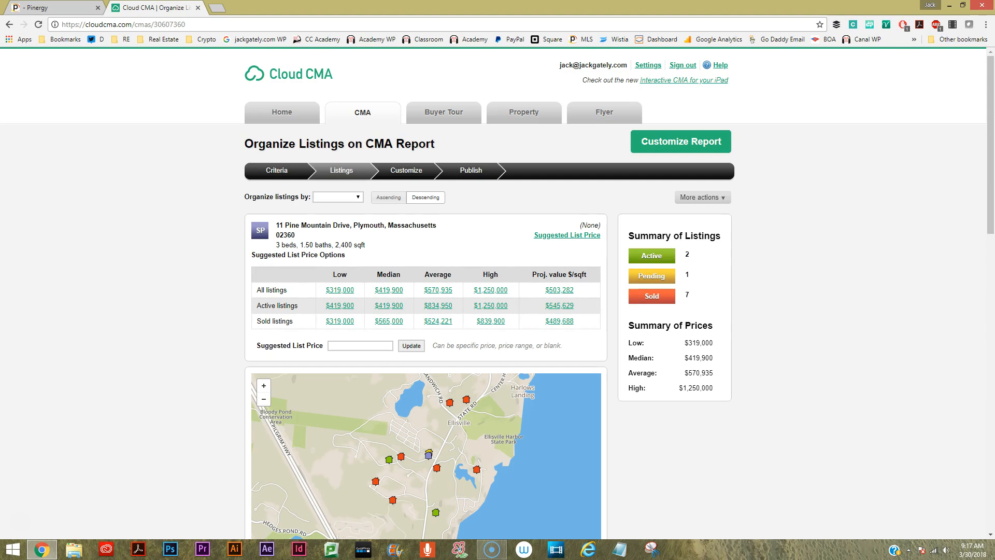
{"action": "scroll", "scroll_direction": "down", "scroll_amount": 3}
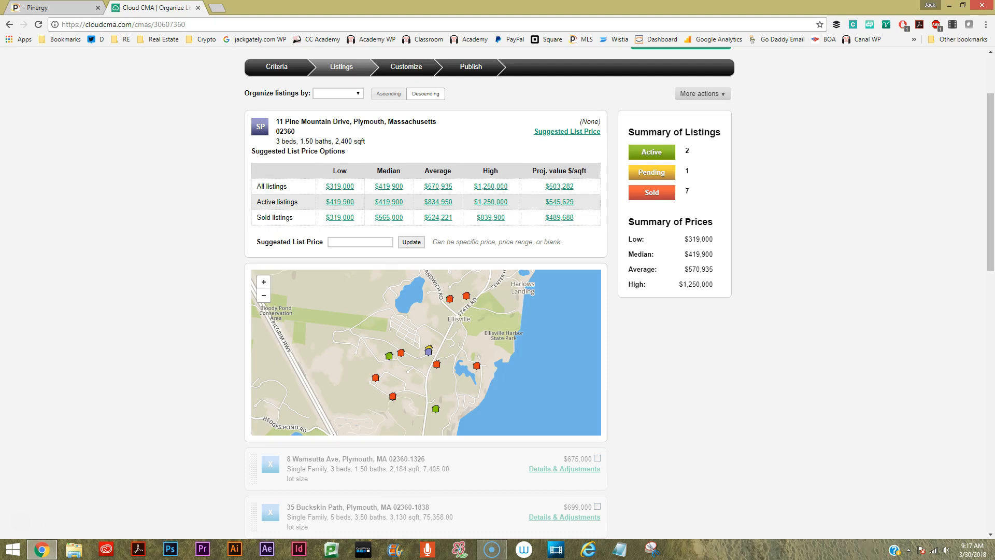
{"action": "scroll", "scroll_direction": "down", "scroll_amount": 3}
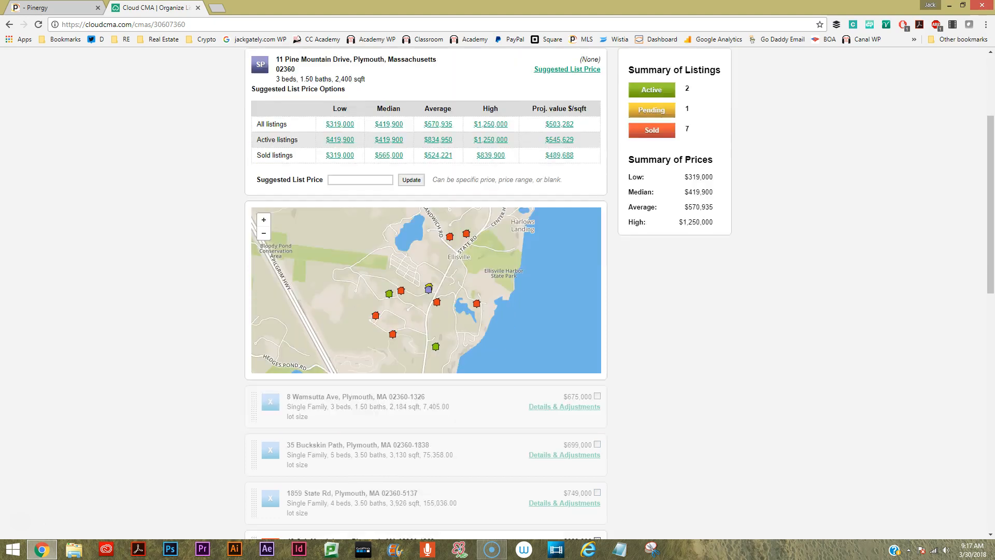
{"action": "scroll", "scroll_direction": "down", "scroll_amount": 3}
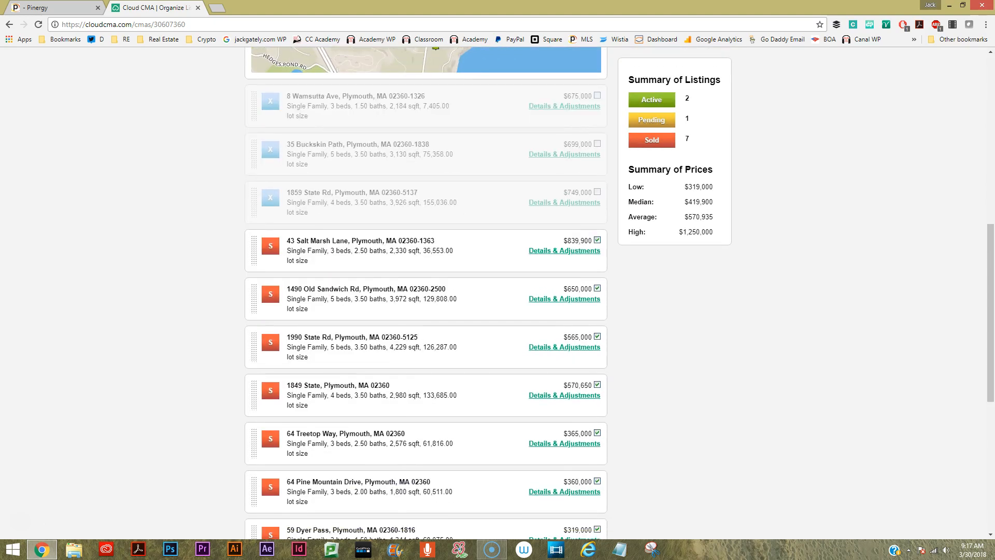
{"action": "scroll", "scroll_direction": "down", "scroll_amount": 3}
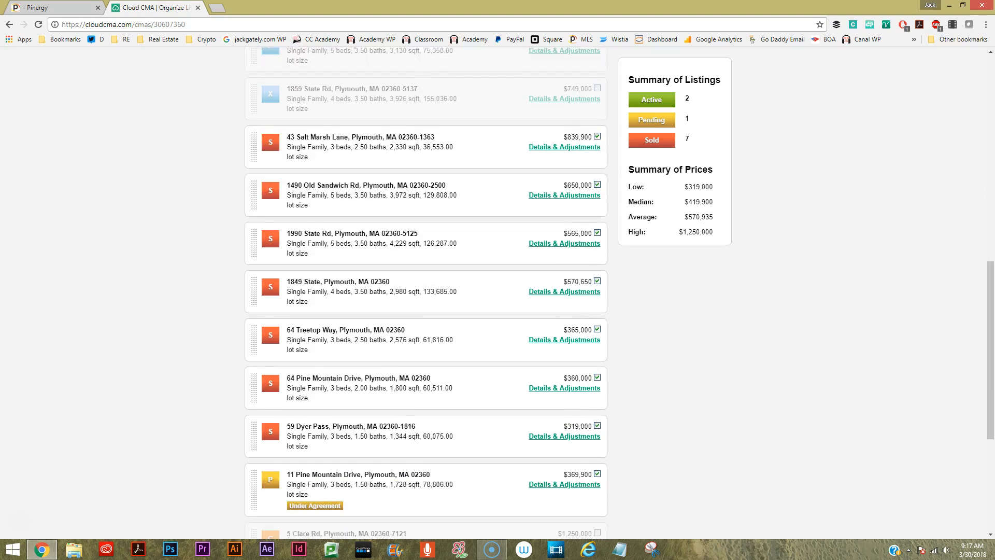
{"action": "scroll", "scroll_direction": "down", "scroll_amount": 3}
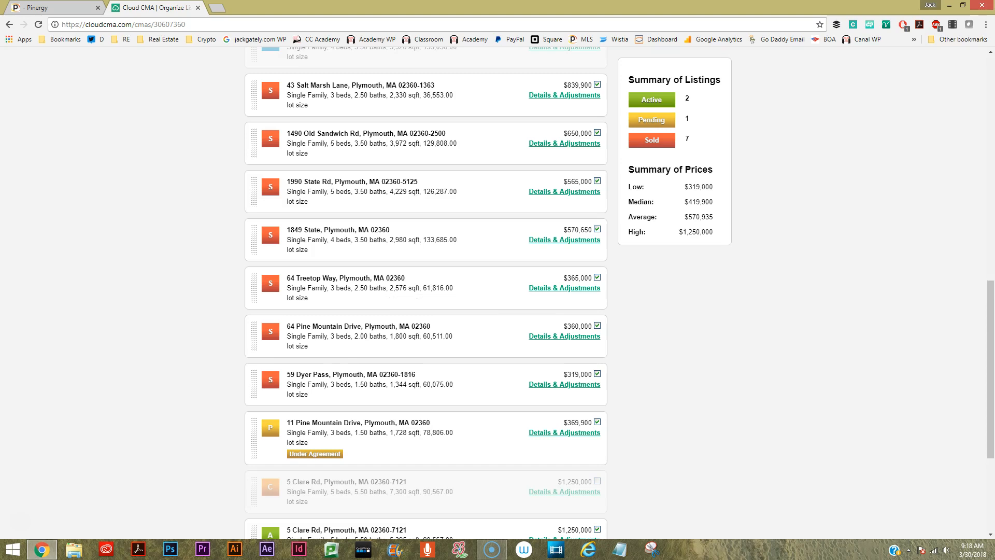
{"action": "mouse_move", "coordinate": [343, 277]}
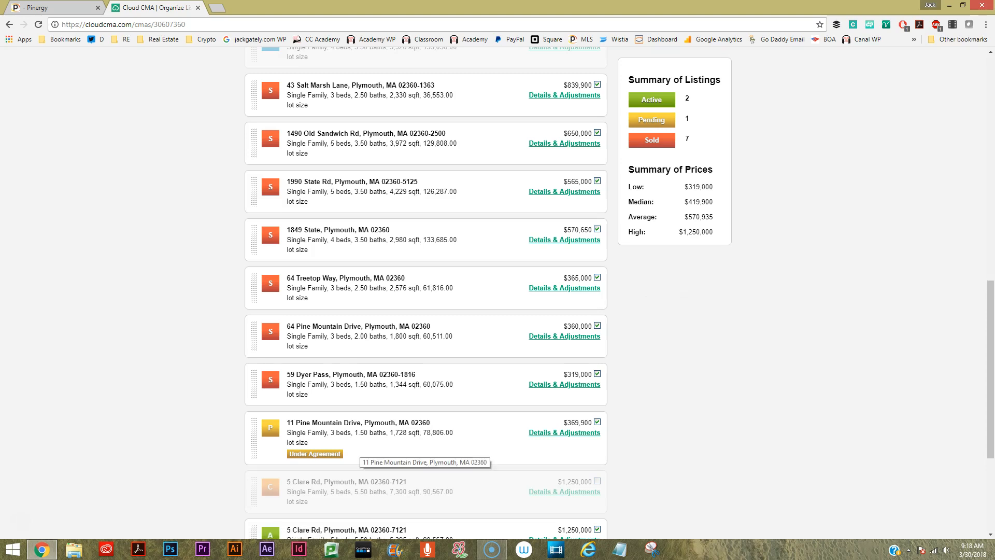
{"action": "scroll", "scroll_direction": "down", "scroll_amount": 3}
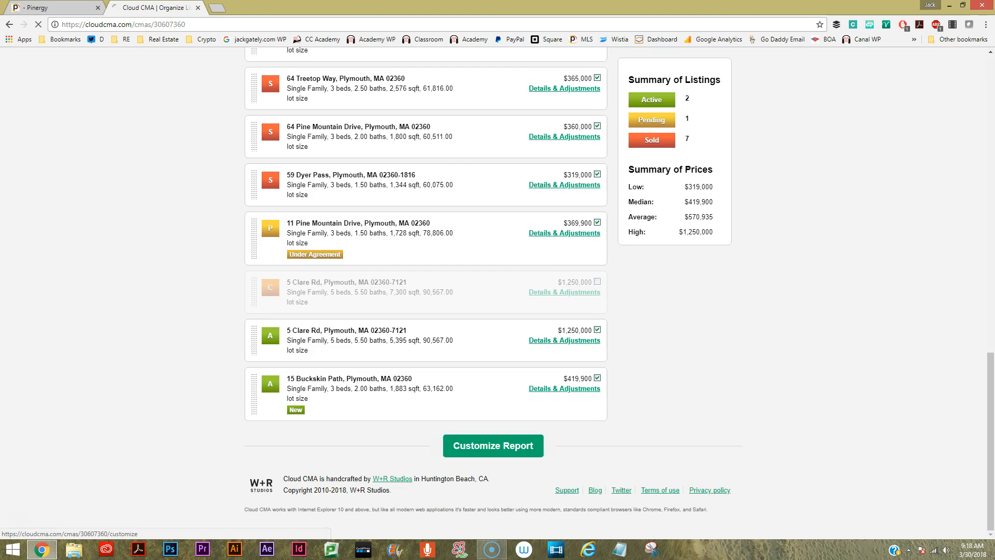
Open Customize Report and scroll the My CMA Report page list down and back up
{"action": "left_click", "coordinate": [492, 445]}
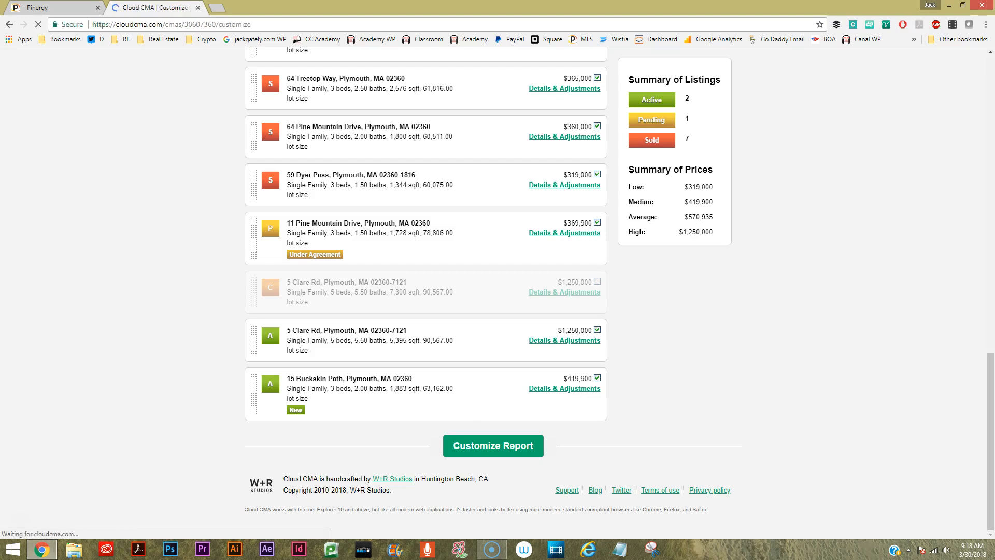
{"action": "left_click", "coordinate": [493, 445]}
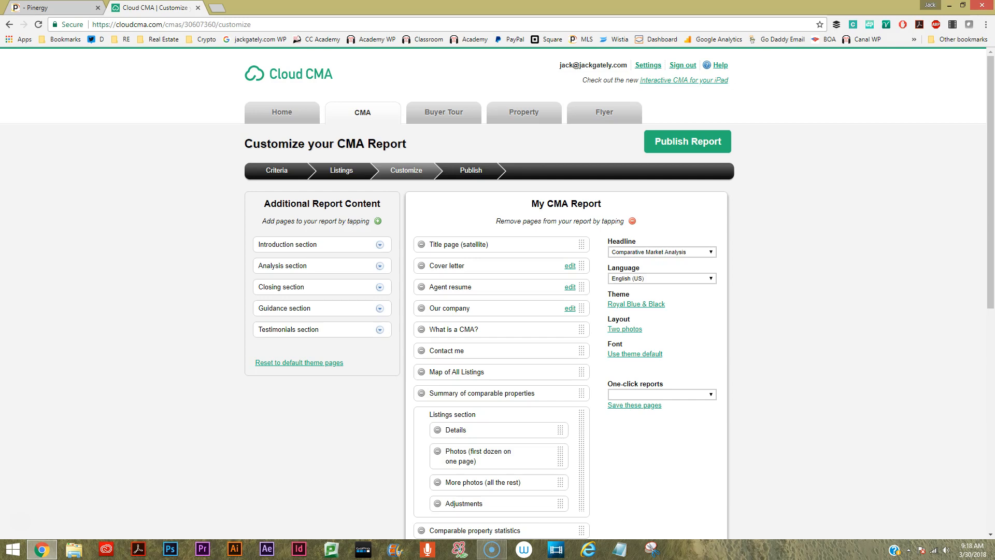
{"action": "scroll", "scroll_direction": "down", "scroll_amount": 3}
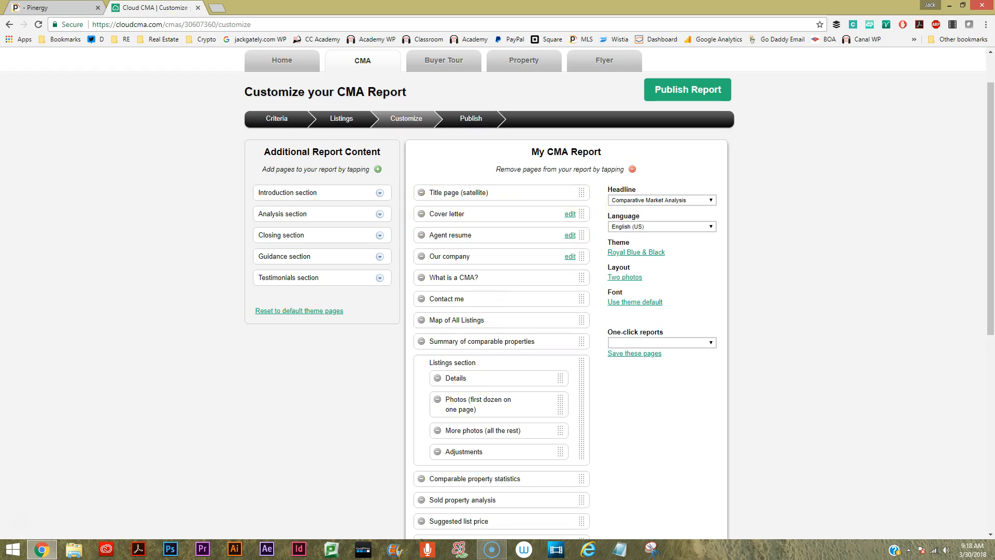
{"action": "scroll", "scroll_direction": "down", "scroll_amount": 3}
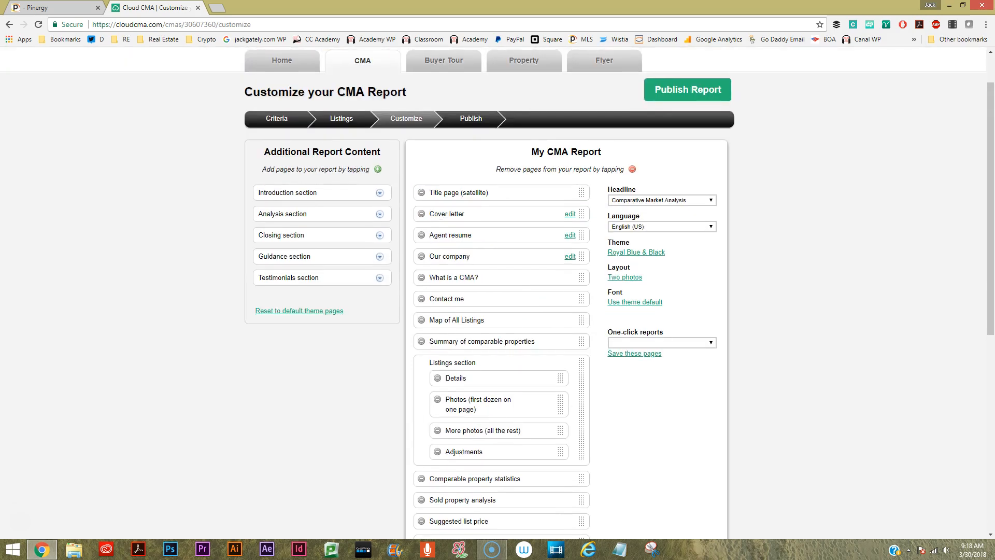
{"action": "scroll", "scroll_direction": "down", "scroll_amount": 3}
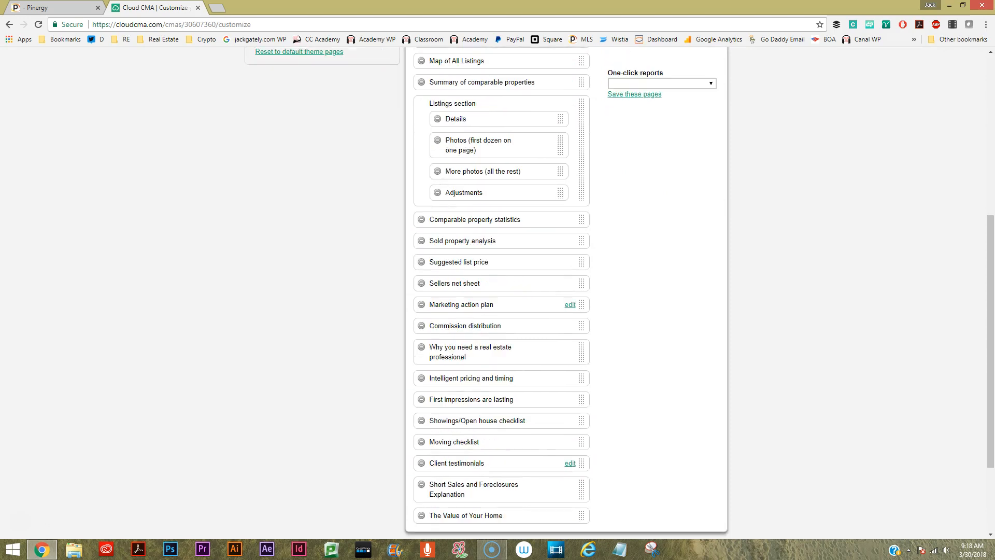
{"action": "scroll", "scroll_direction": "up", "scroll_amount": 3}
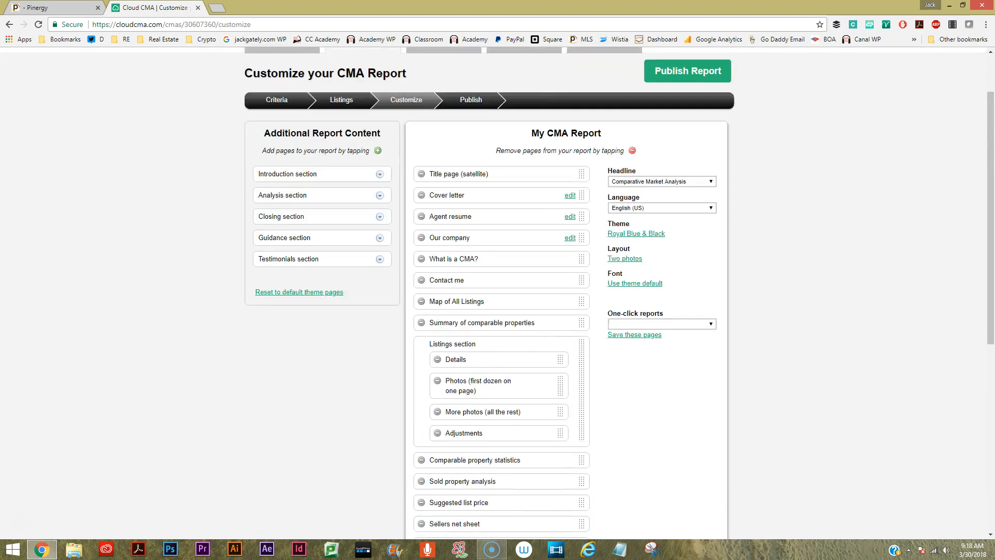
{"action": "scroll", "scroll_direction": "up", "scroll_amount": 3}
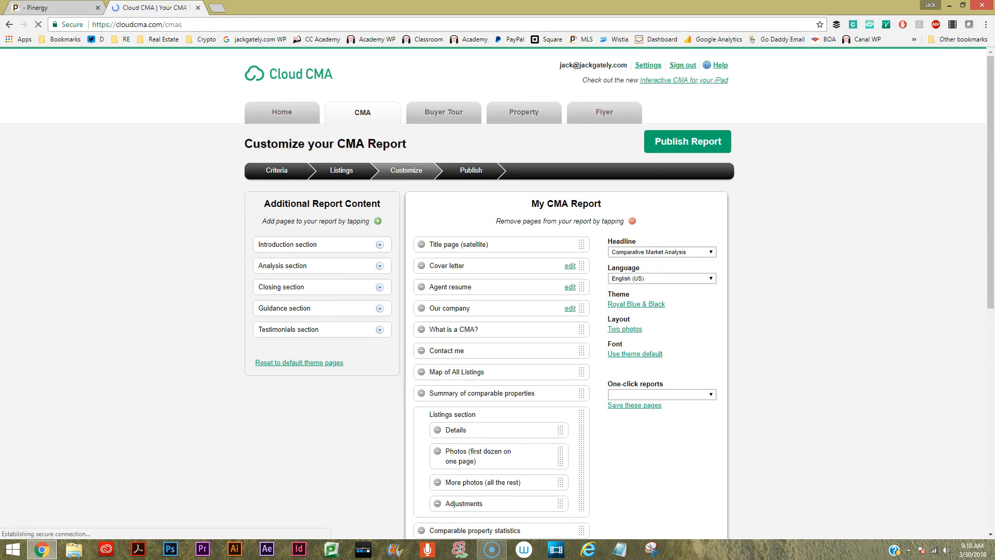
{"action": "left_click", "coordinate": [687, 141]}
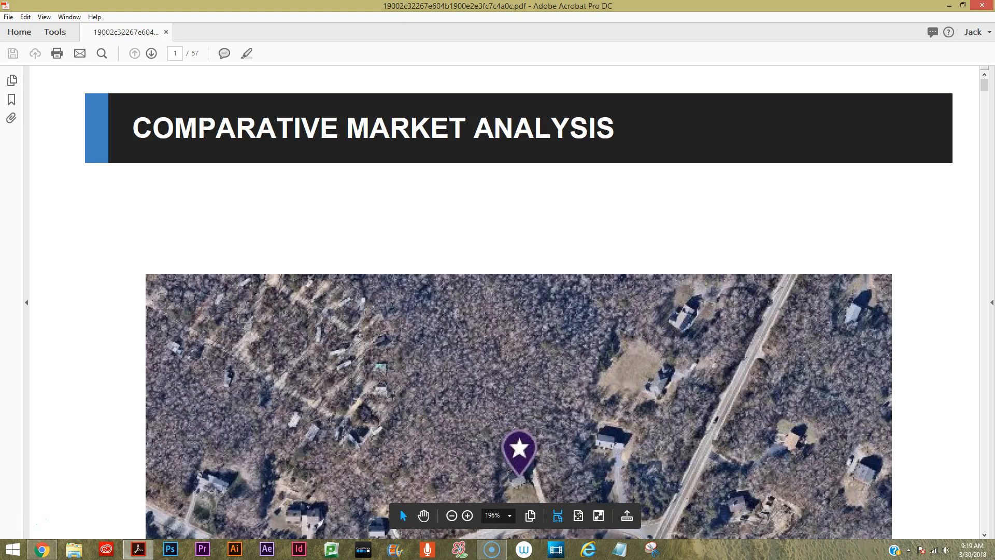
Scroll through the title page and What is a CMA? intro to page 3
{"action": "scroll", "scroll_direction": "down", "scroll_amount": 3}
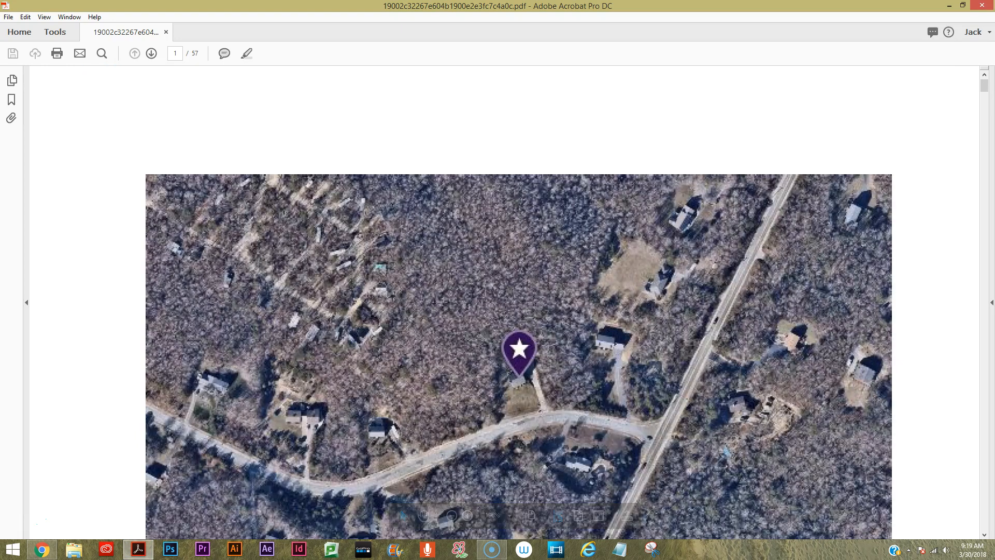
{"action": "scroll", "scroll_direction": "down", "scroll_amount": 3}
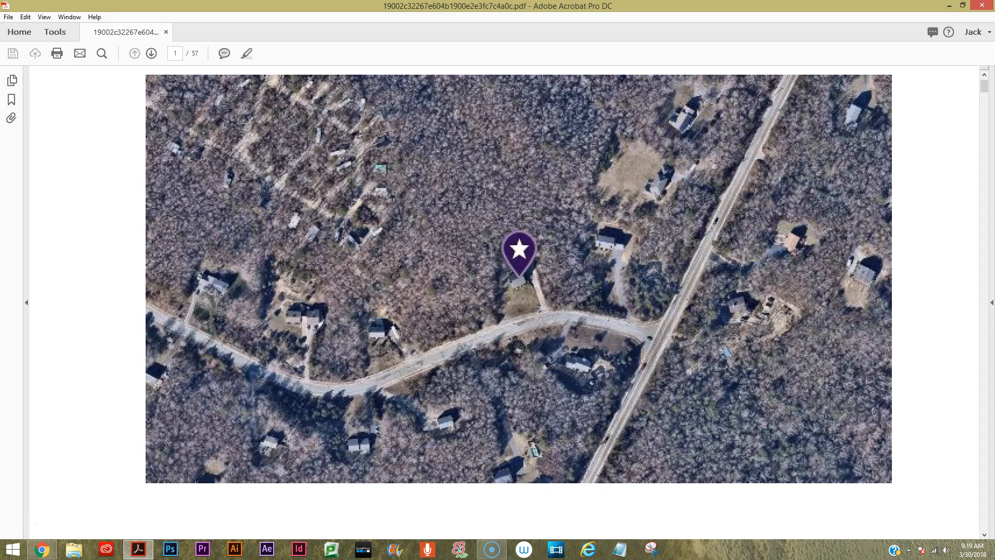
{"action": "scroll", "scroll_direction": "down", "scroll_amount": 3}
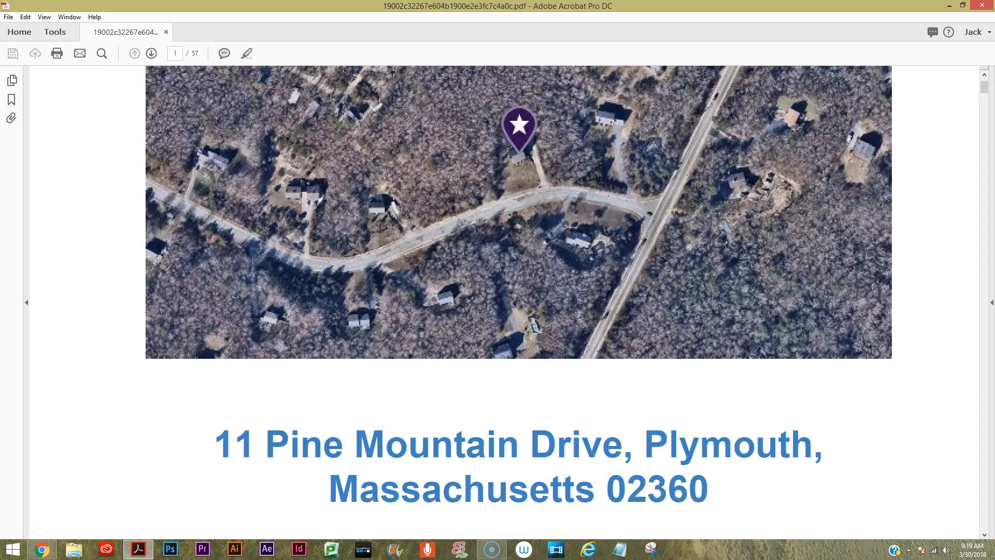
{"action": "scroll", "scroll_direction": "down", "scroll_amount": 3}
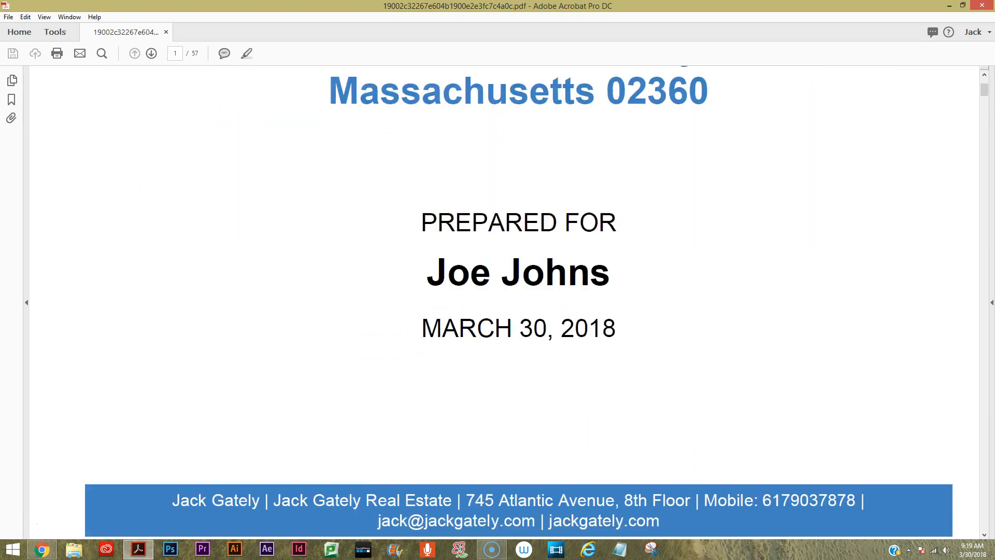
{"action": "scroll", "scroll_direction": "down", "scroll_amount": 3}
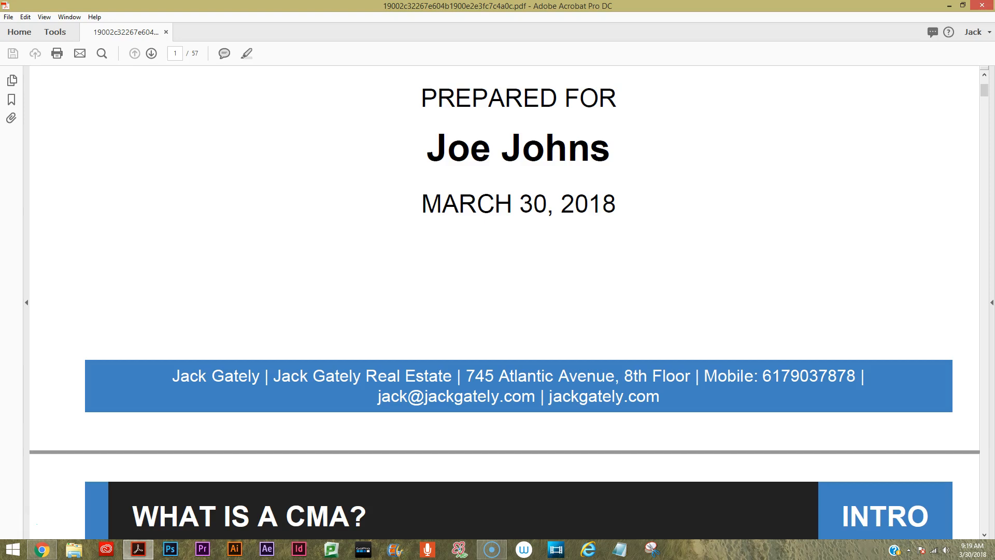
{"action": "scroll", "scroll_direction": "down", "scroll_amount": 3}
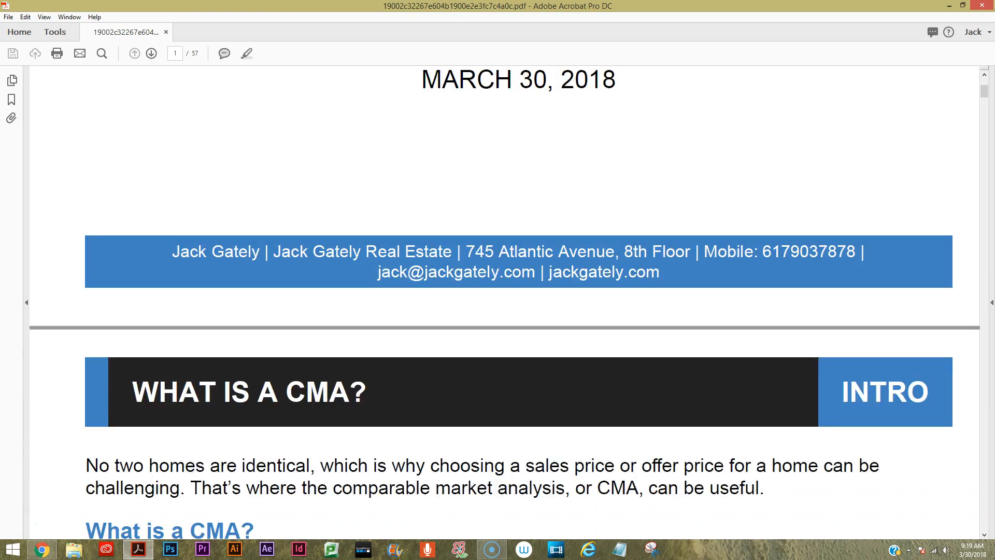
{"action": "scroll", "scroll_direction": "down", "scroll_amount": 3}
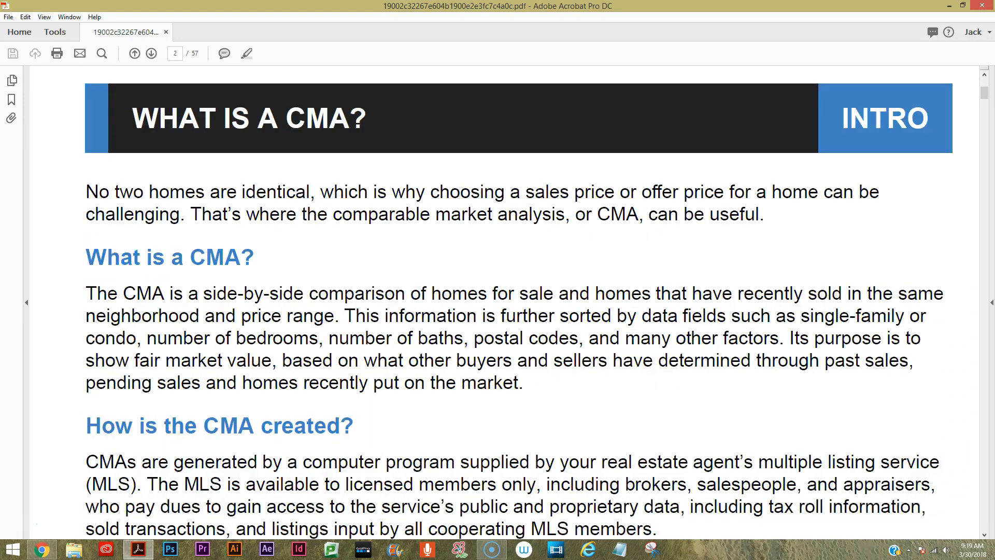
{"action": "scroll", "scroll_direction": "down", "scroll_amount": 3}
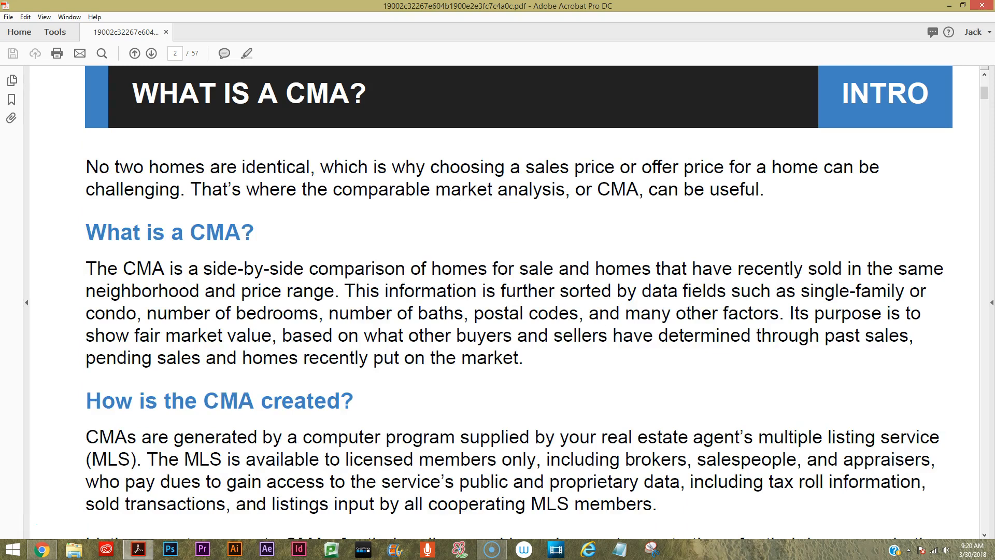
{"action": "scroll", "scroll_direction": "down", "scroll_amount": 3}
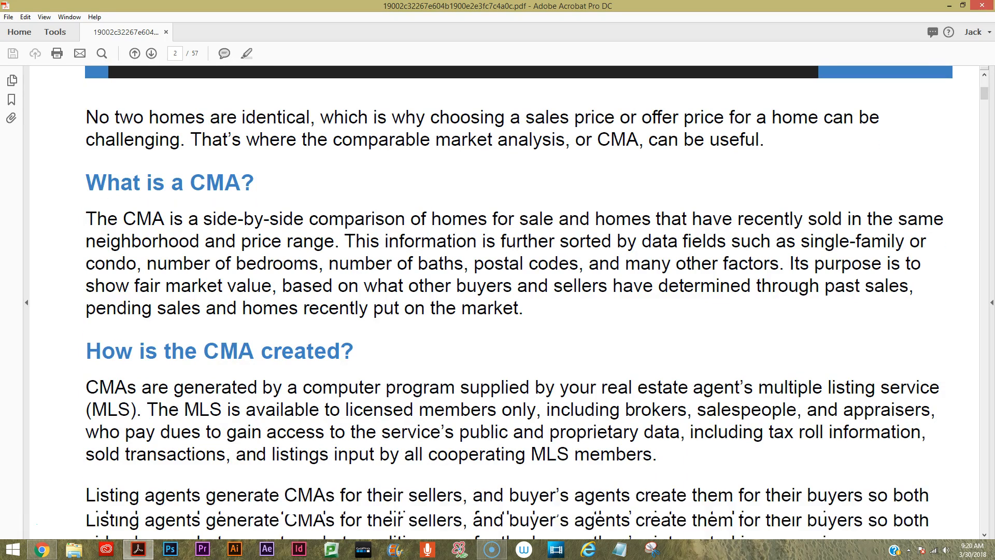
{"action": "scroll", "scroll_direction": "down", "scroll_amount": 3}
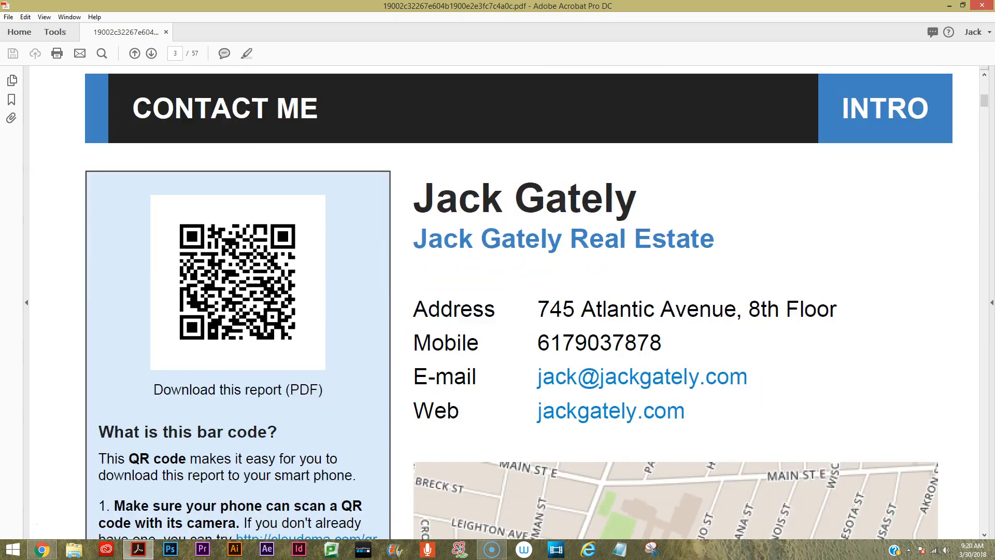
Scroll the Contact Me page past its map and logo to the contact footer
{"action": "scroll", "scroll_direction": "down", "scroll_amount": 3}
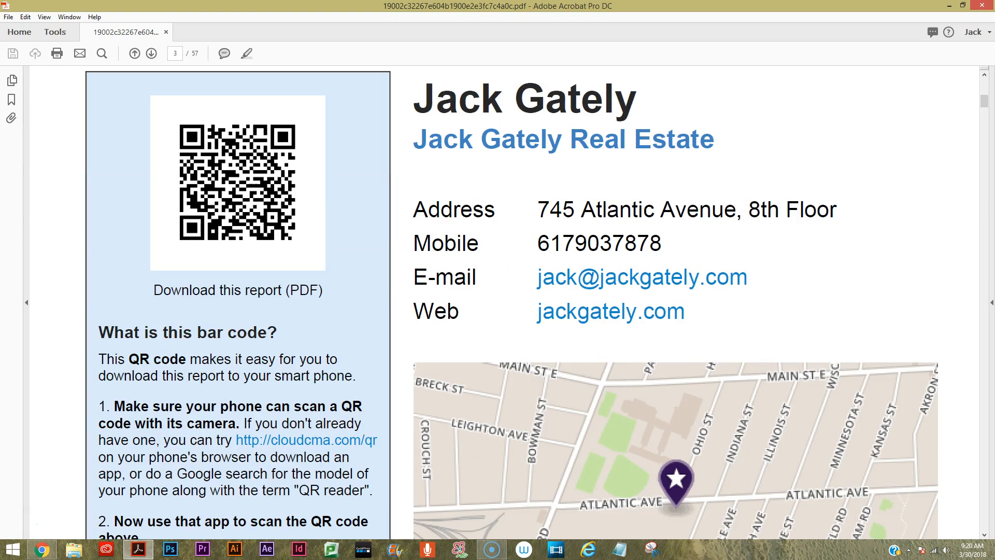
{"action": "scroll", "scroll_direction": "down", "scroll_amount": 3}
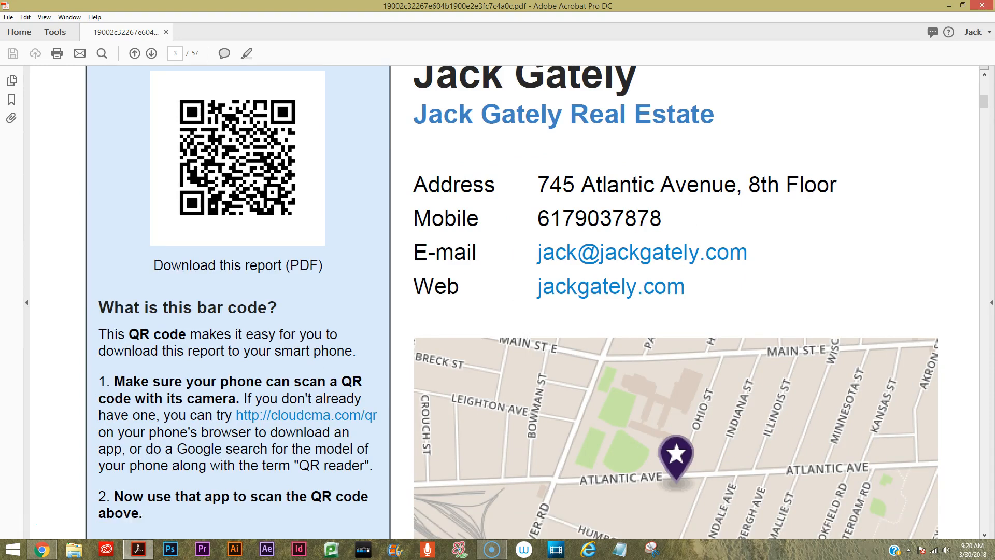
{"action": "scroll", "scroll_direction": "down", "scroll_amount": 3}
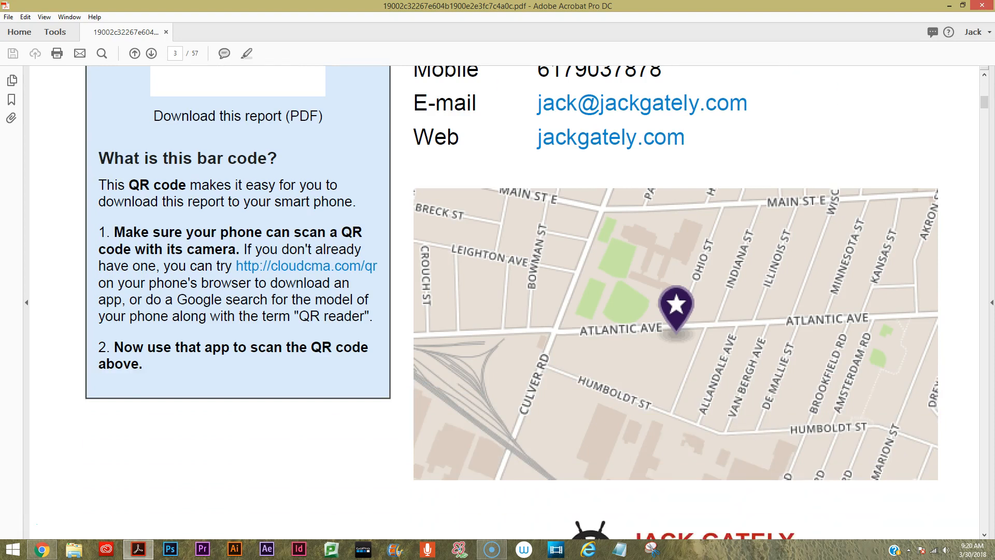
{"action": "scroll", "scroll_direction": "down", "scroll_amount": 3}
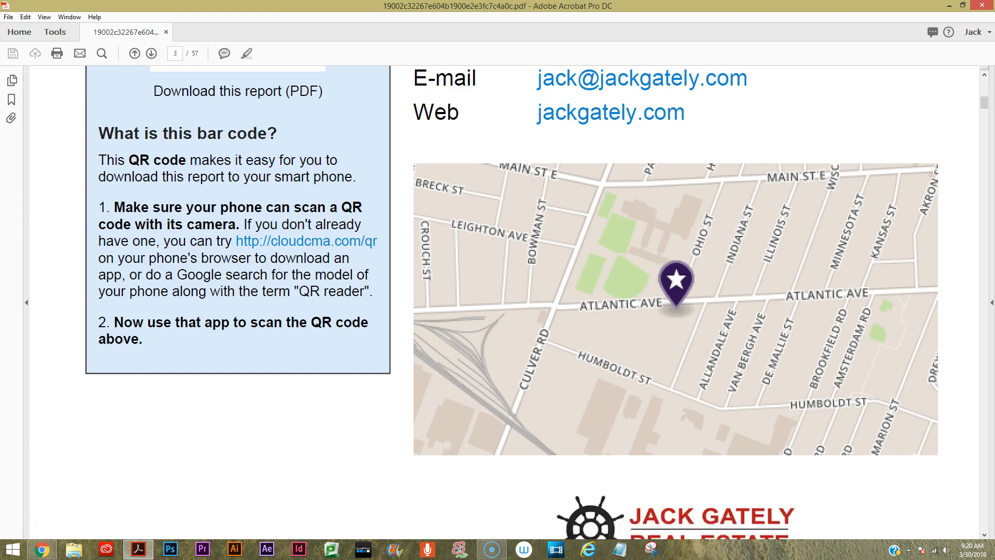
{"action": "scroll", "scroll_direction": "down", "scroll_amount": 3}
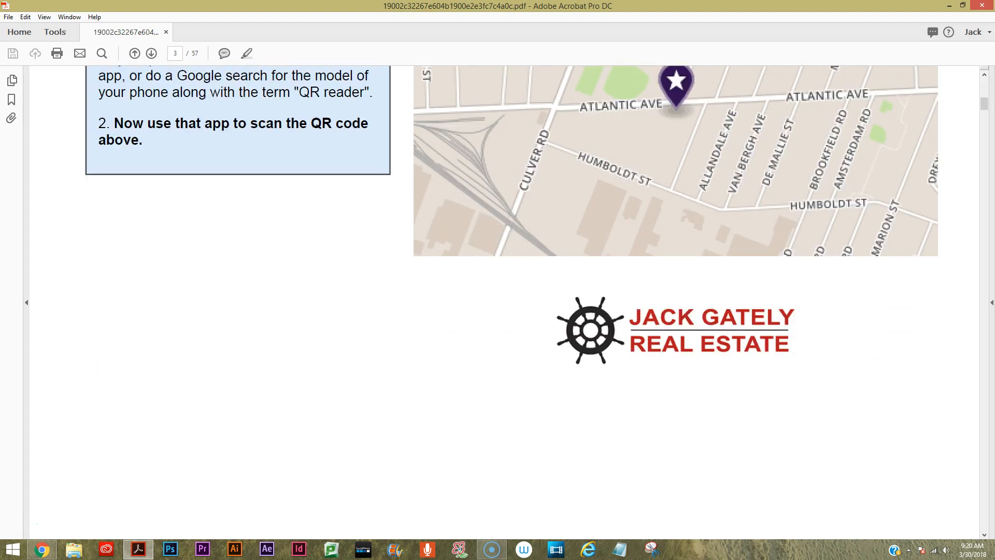
{"action": "scroll", "scroll_direction": "down", "scroll_amount": 3}
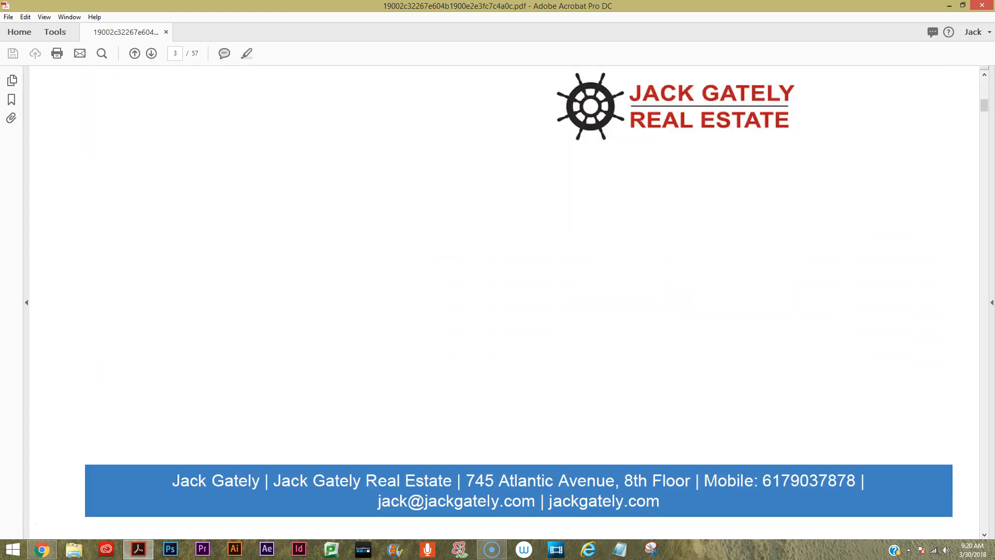
{"action": "left_click", "coordinate": [151, 53]}
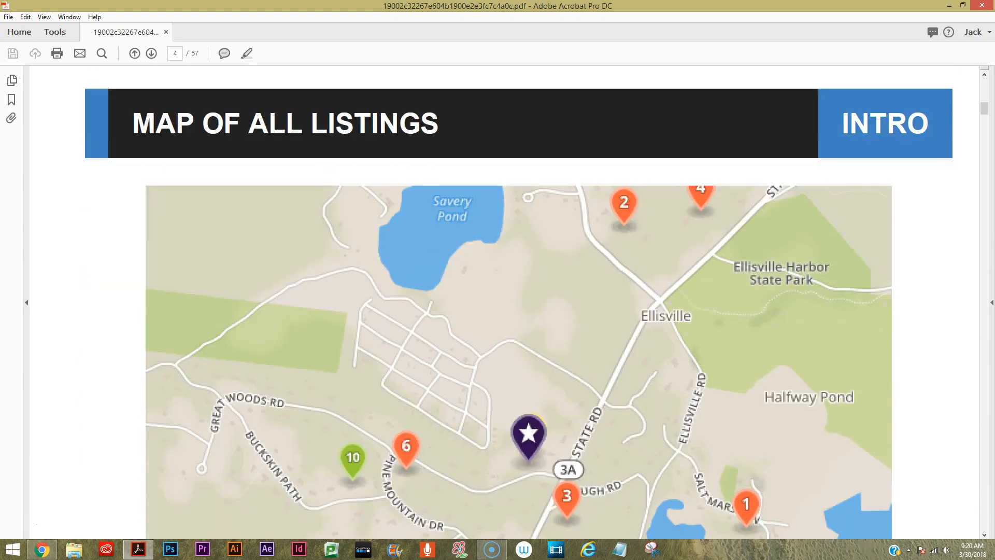
Scroll through the listings map, listings table and Summary of Comparable Properties pages
{"action": "scroll", "scroll_direction": "down", "scroll_amount": 3}
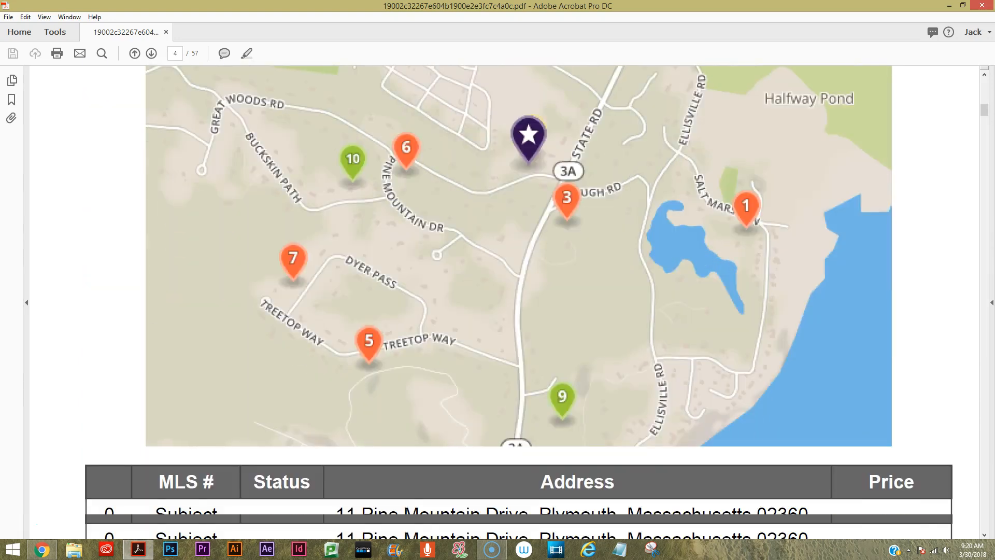
{"action": "scroll", "scroll_direction": "down", "scroll_amount": 3}
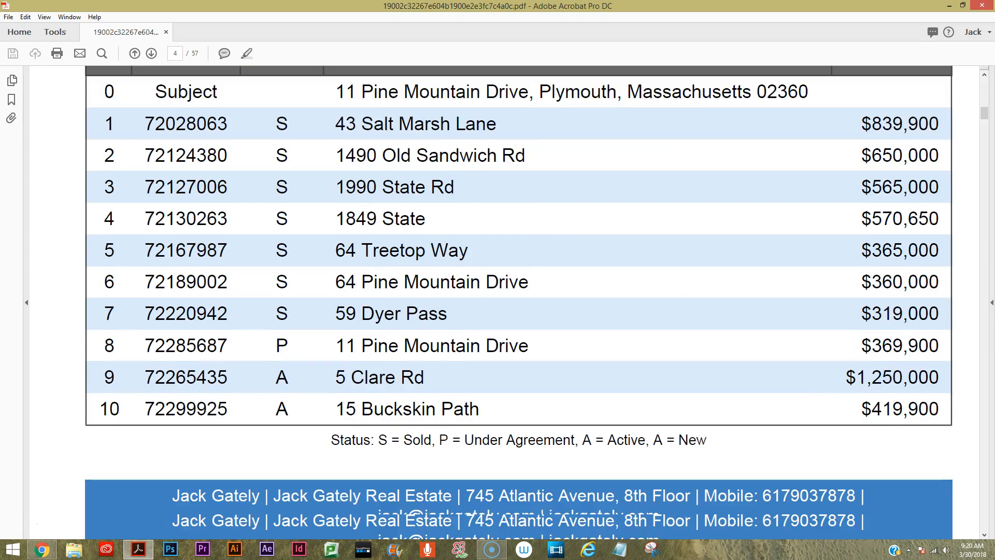
{"action": "scroll", "scroll_direction": "down", "scroll_amount": 3}
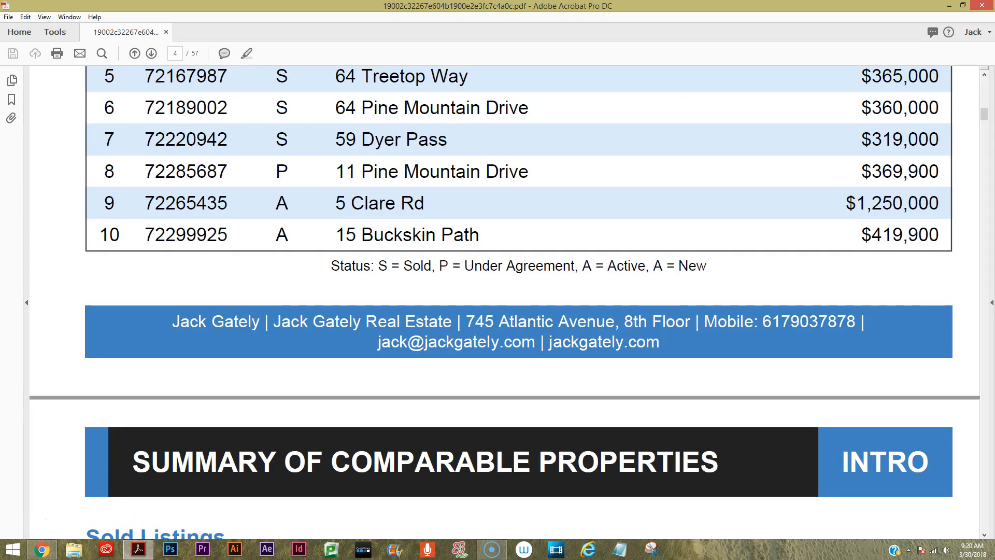
{"action": "scroll", "scroll_direction": "down", "scroll_amount": 3}
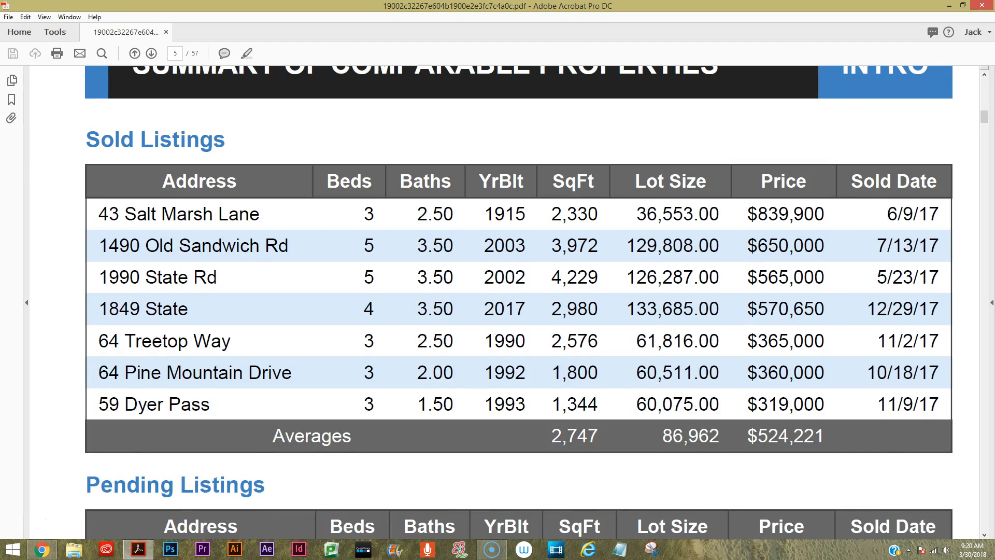
{"action": "scroll", "scroll_direction": "down", "scroll_amount": 3}
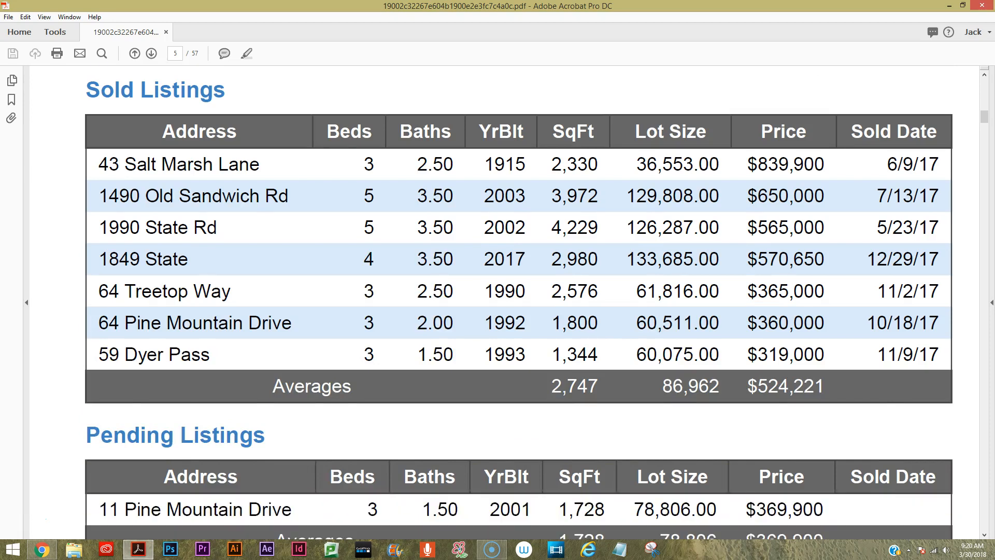
{"action": "scroll", "scroll_direction": "down", "scroll_amount": 3}
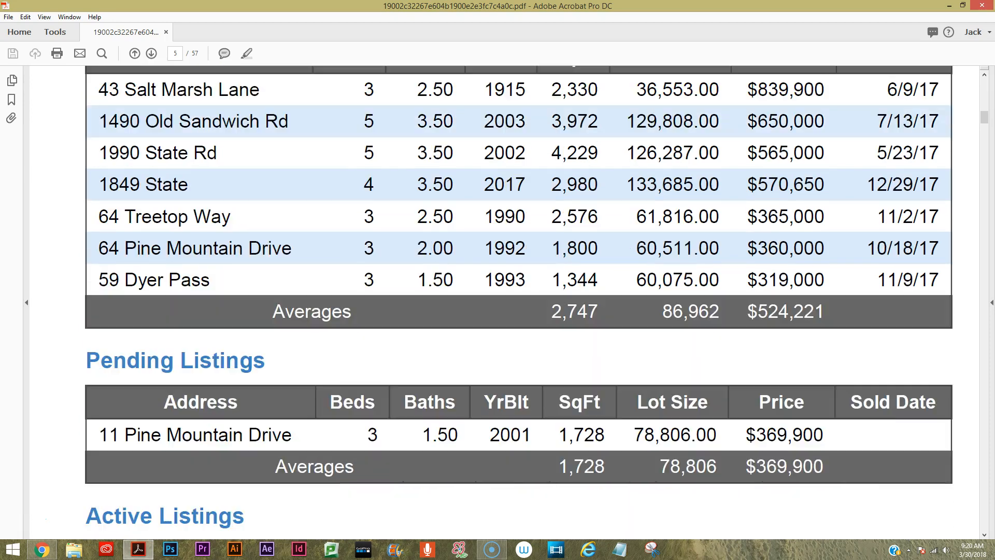
{"action": "scroll", "scroll_direction": "down", "scroll_amount": 3}
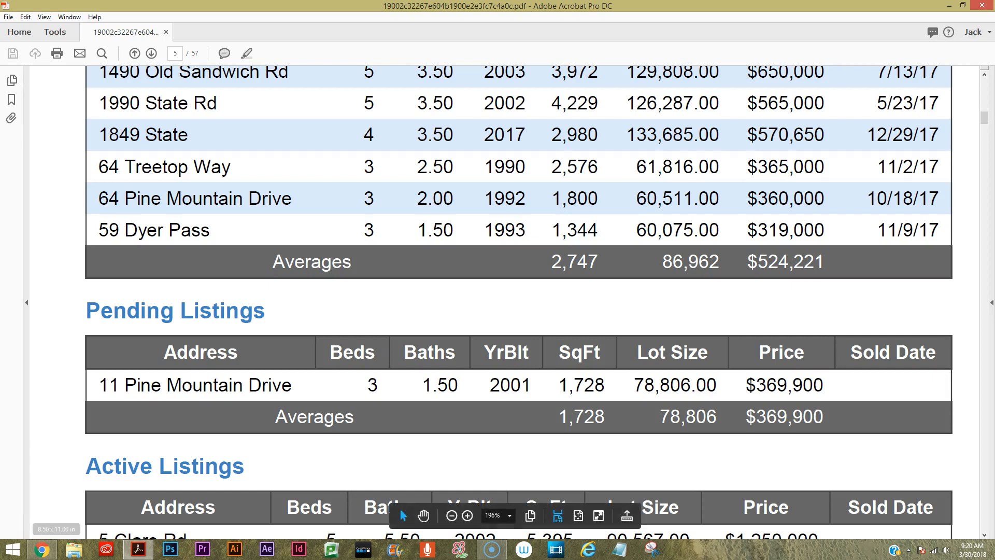
{"action": "scroll", "scroll_direction": "down", "scroll_amount": 3}
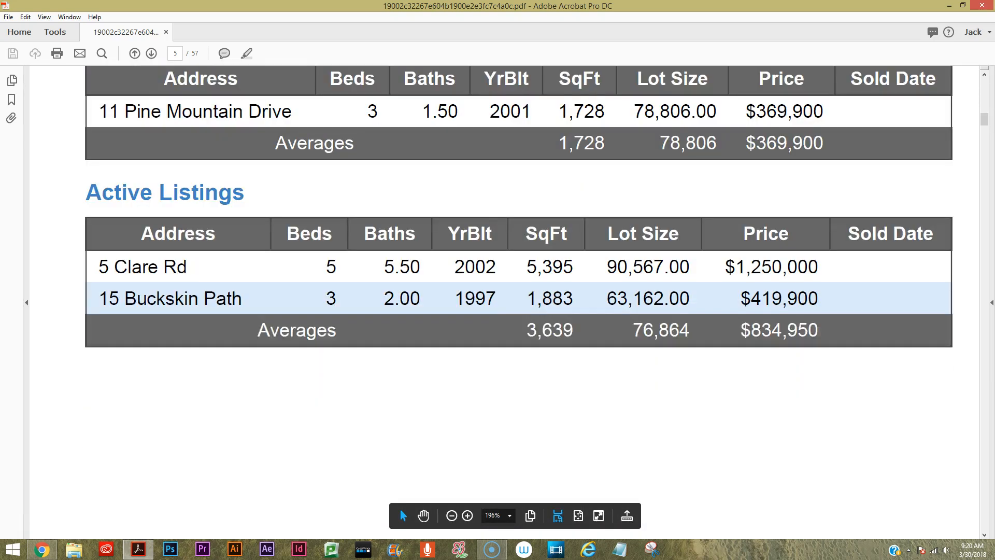
{"action": "scroll", "scroll_direction": "down", "scroll_amount": 3}
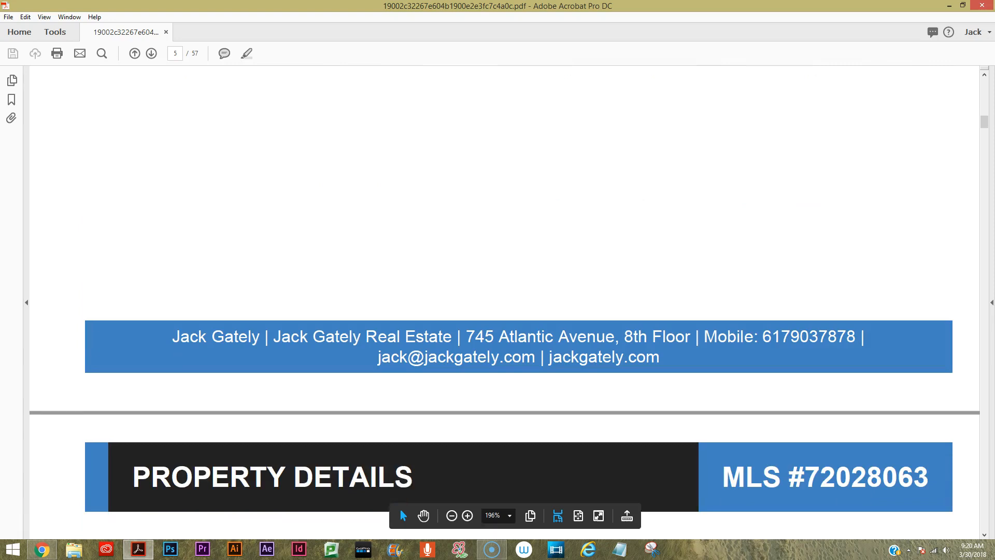
Scroll through MLS #72028063's property details, features and remarks to its photos
{"action": "scroll", "scroll_direction": "down", "scroll_amount": 3}
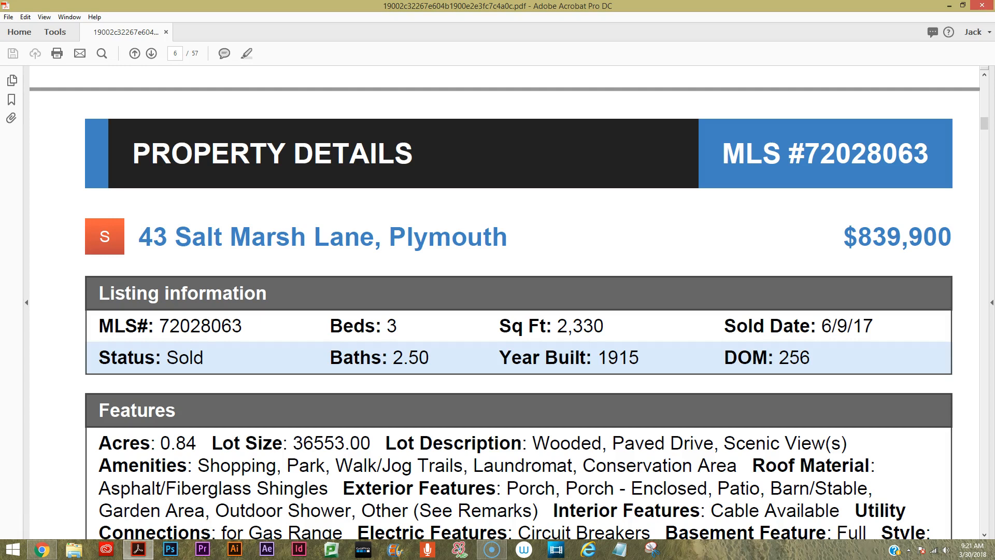
{"action": "scroll", "scroll_direction": "down", "scroll_amount": 3}
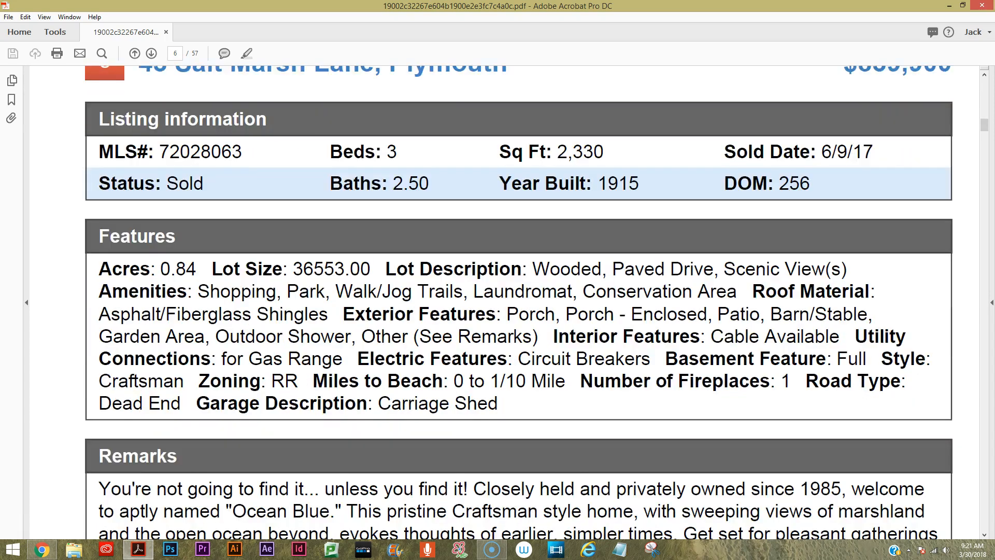
{"action": "scroll", "scroll_direction": "down", "scroll_amount": 3}
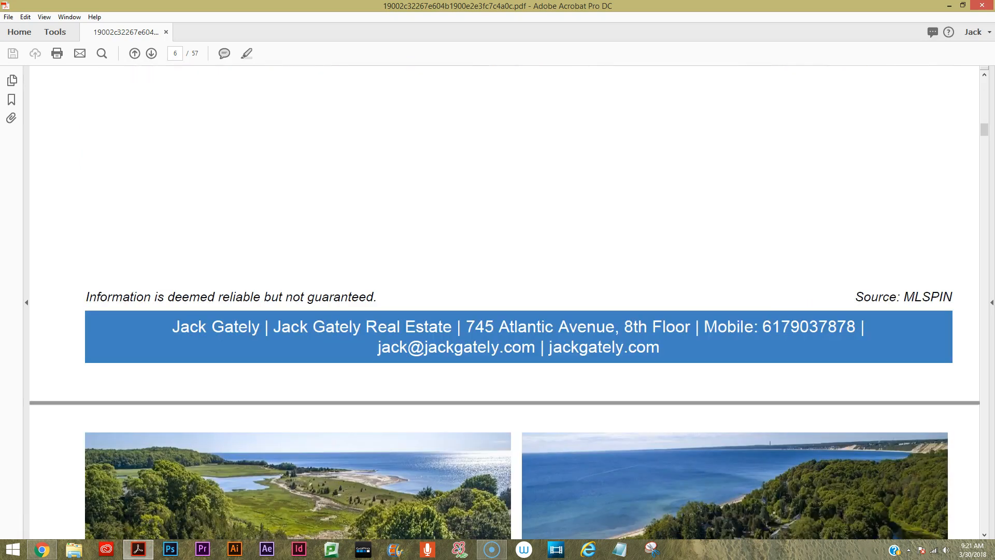
{"action": "scroll", "scroll_direction": "down", "scroll_amount": 3}
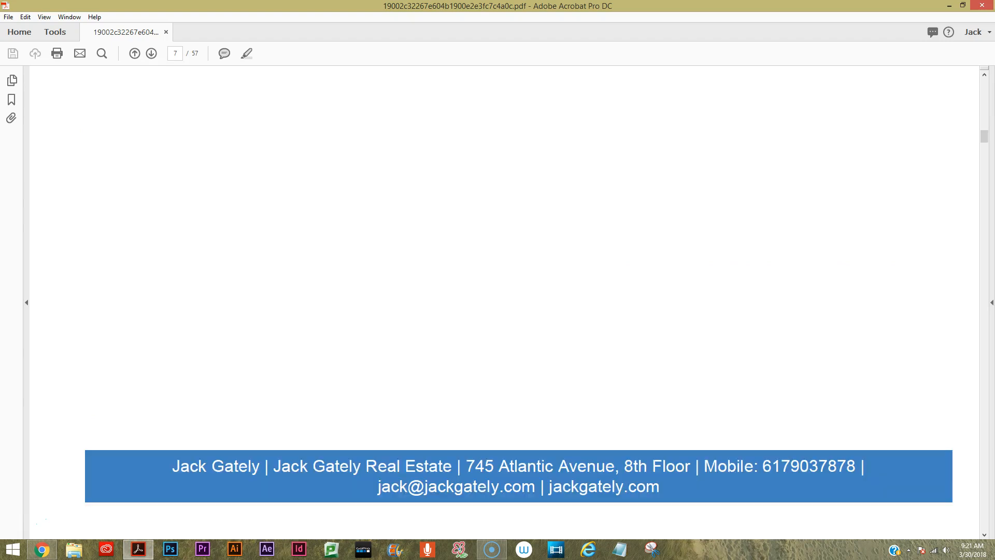
{"action": "scroll", "scroll_direction": "down", "scroll_amount": 3}
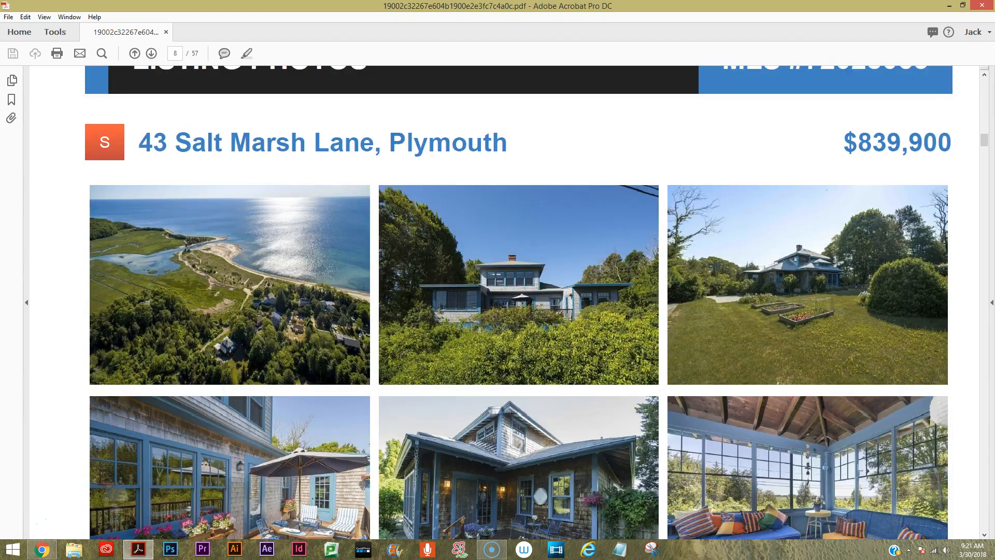
{"action": "scroll", "scroll_direction": "down", "scroll_amount": 3}
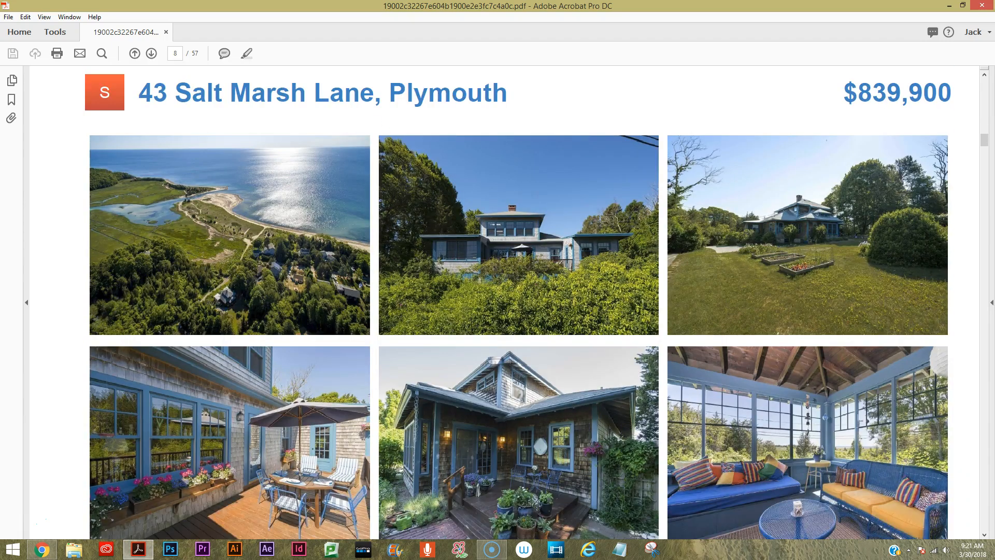
{"action": "scroll", "scroll_direction": "down", "scroll_amount": 3}
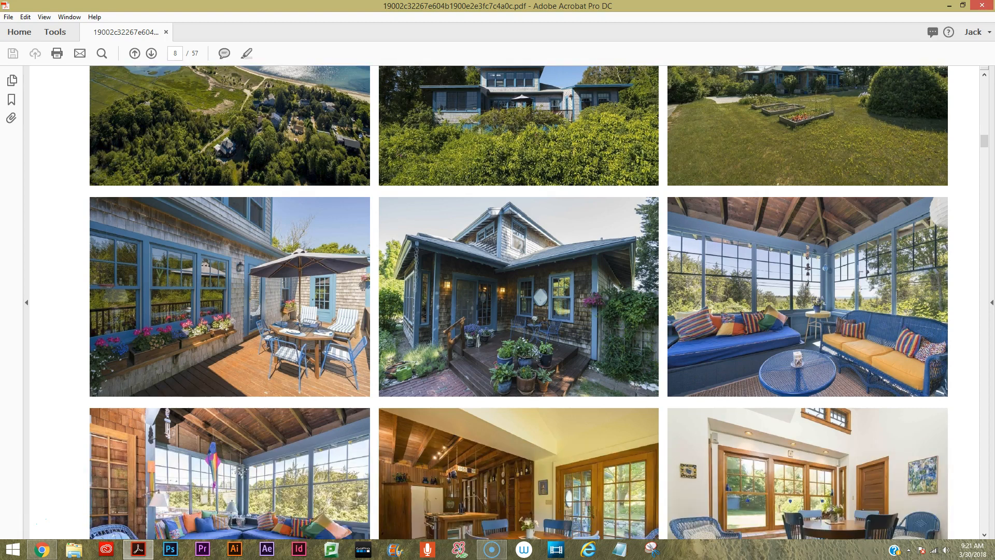
{"action": "scroll", "scroll_direction": "down", "scroll_amount": 3}
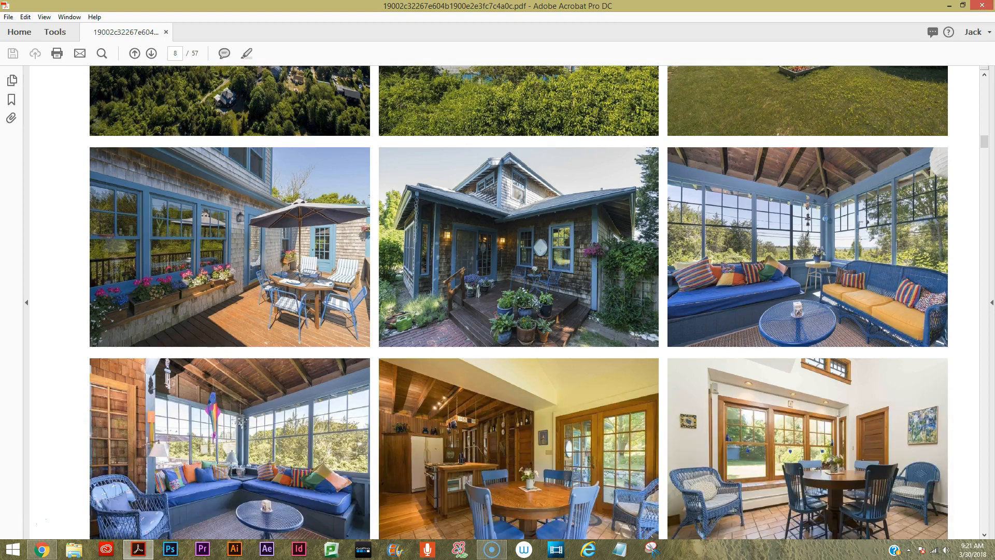
{"action": "scroll", "scroll_direction": "down", "scroll_amount": 3}
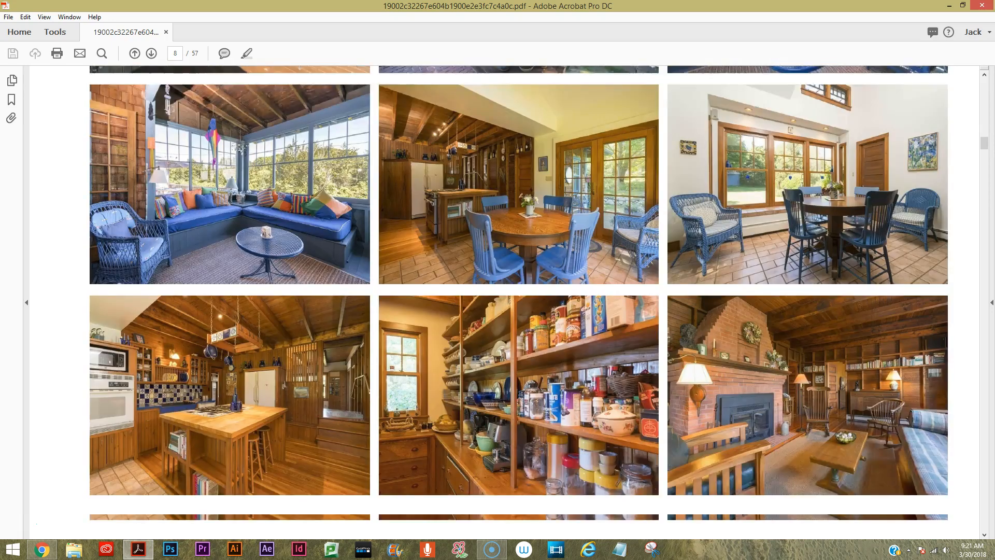
{"action": "scroll", "scroll_direction": "down", "scroll_amount": 3}
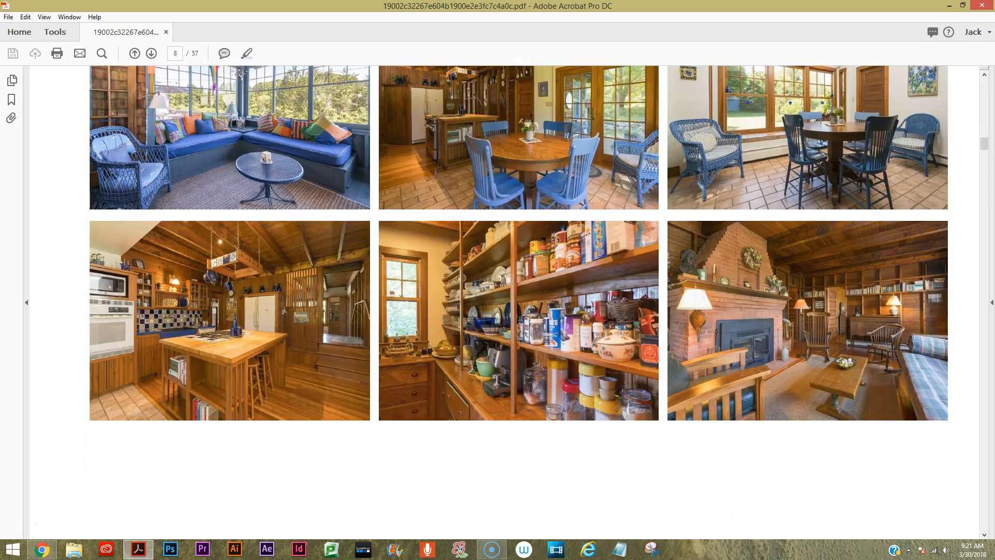
{"action": "scroll", "scroll_direction": "down", "scroll_amount": 3}
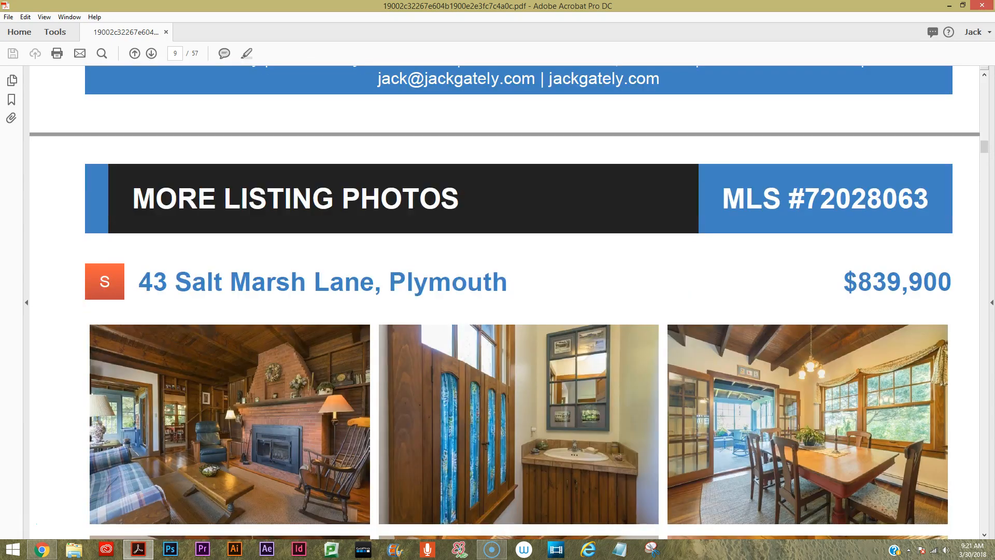
{"action": "scroll", "scroll_direction": "down", "scroll_amount": 3}
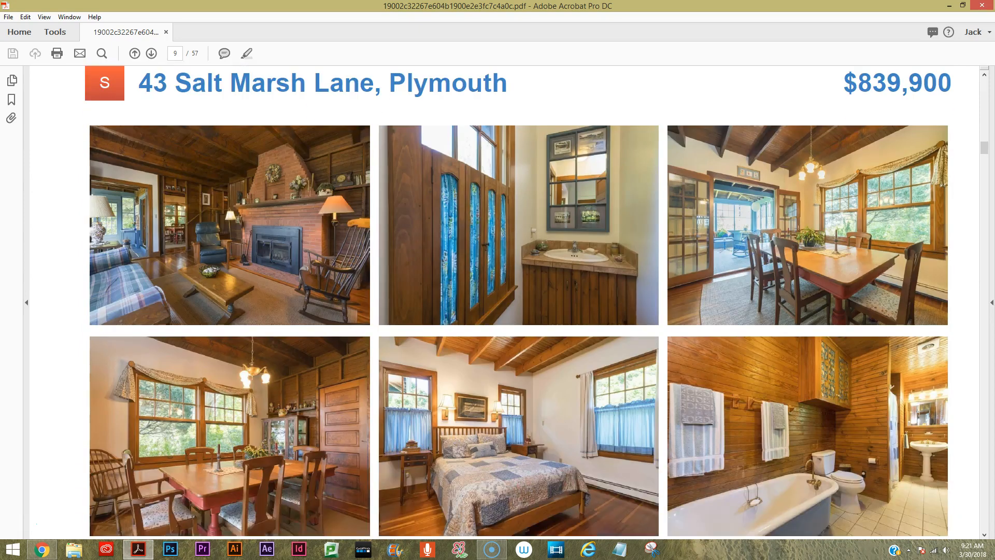
{"action": "scroll", "scroll_direction": "down", "scroll_amount": 3}
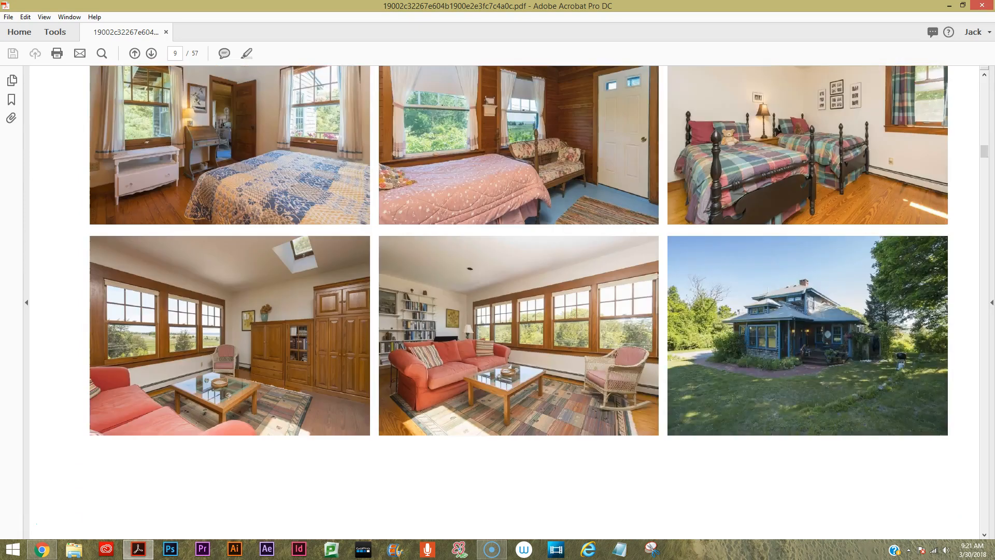
{"action": "left_click", "coordinate": [151, 53]}
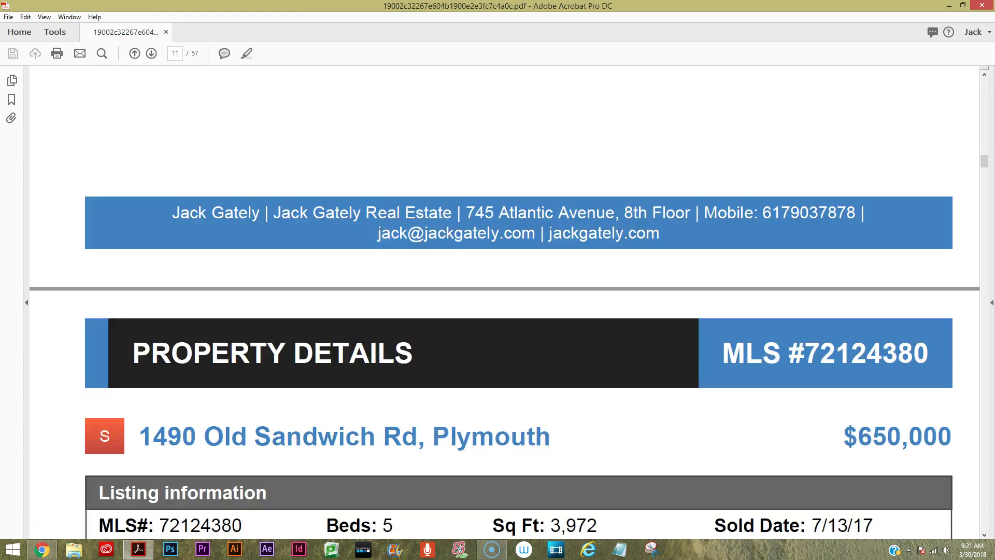
{"action": "scroll", "scroll_direction": "down", "scroll_amount": 3}
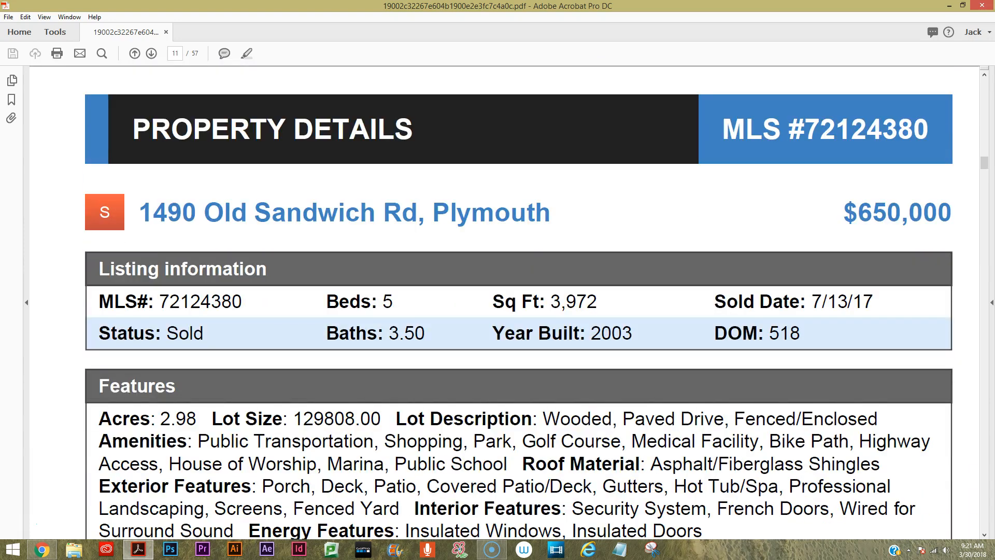